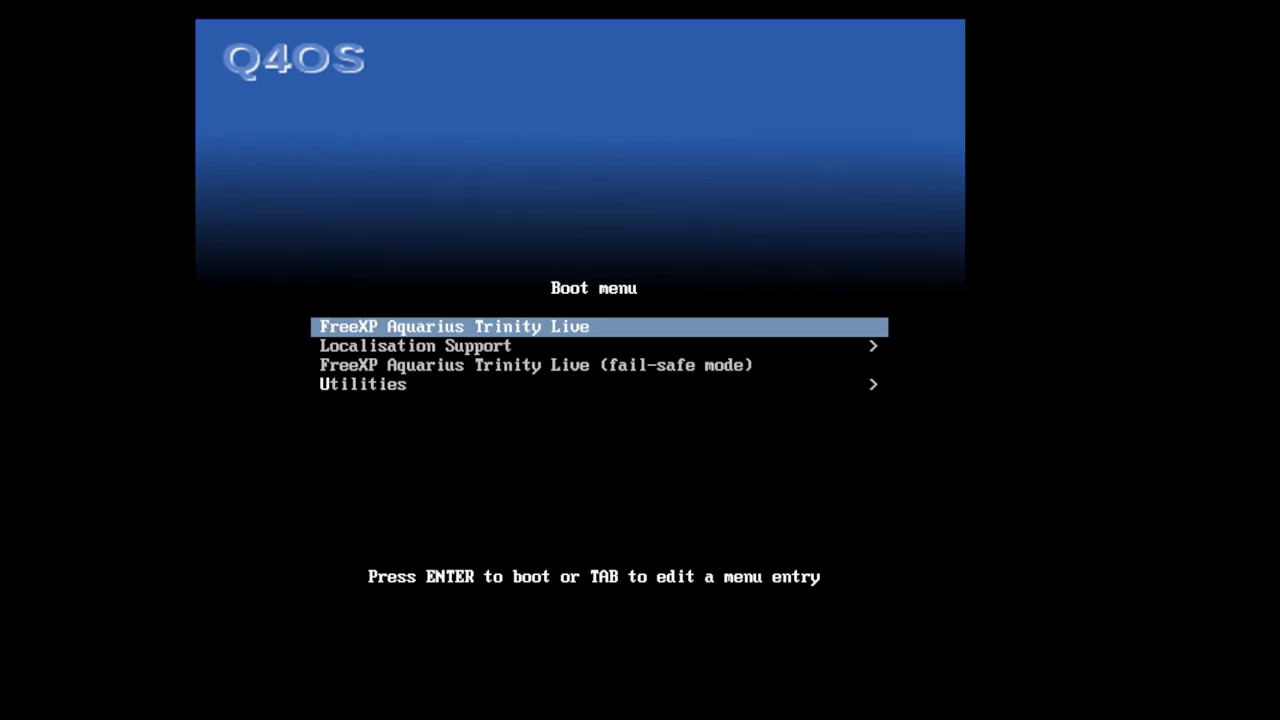
pyautogui.moveTo(505, 256)
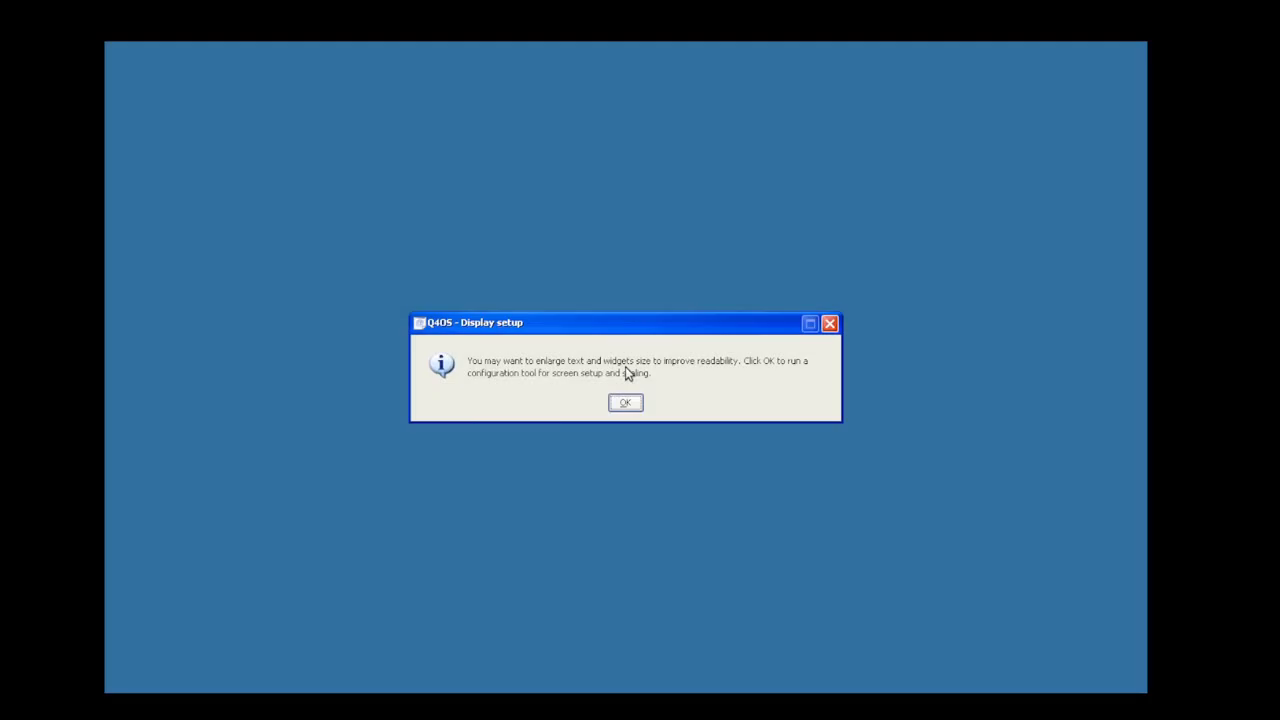
pyautogui.moveTo(617, 420)
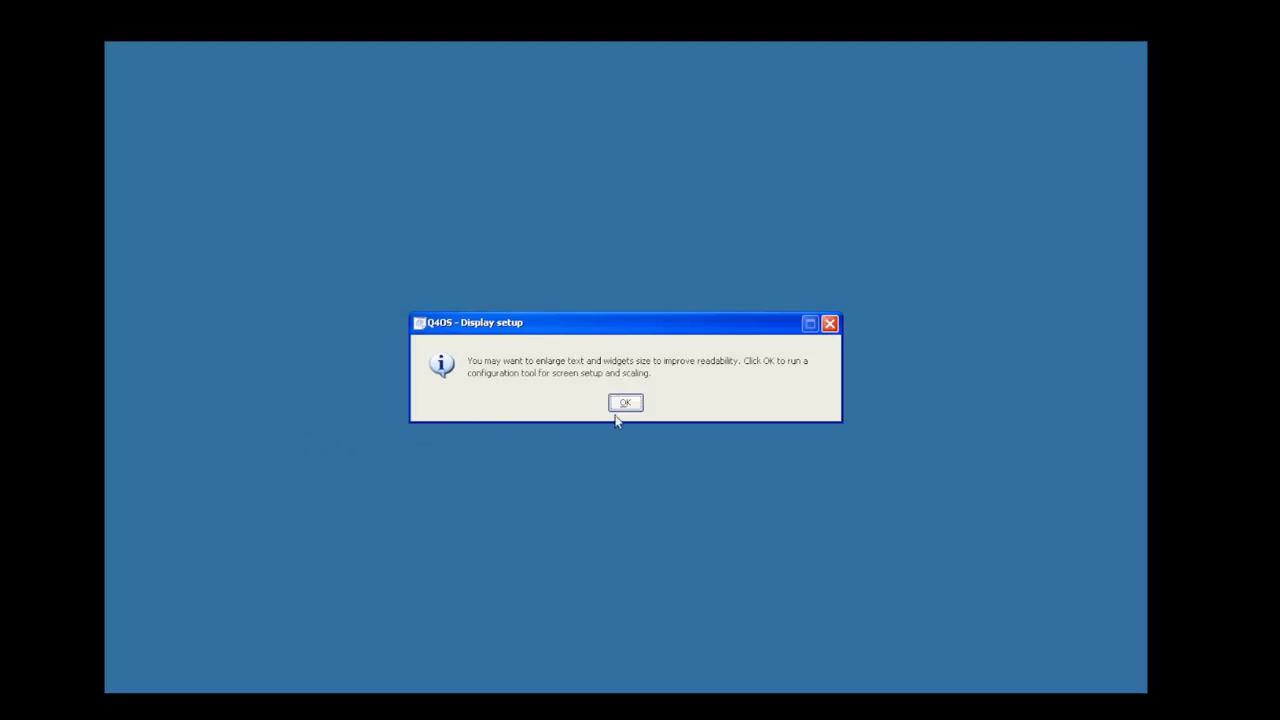
# - Dismiss the display setup notice about enlarging text and widgets with OK
pyautogui.click(625, 402)
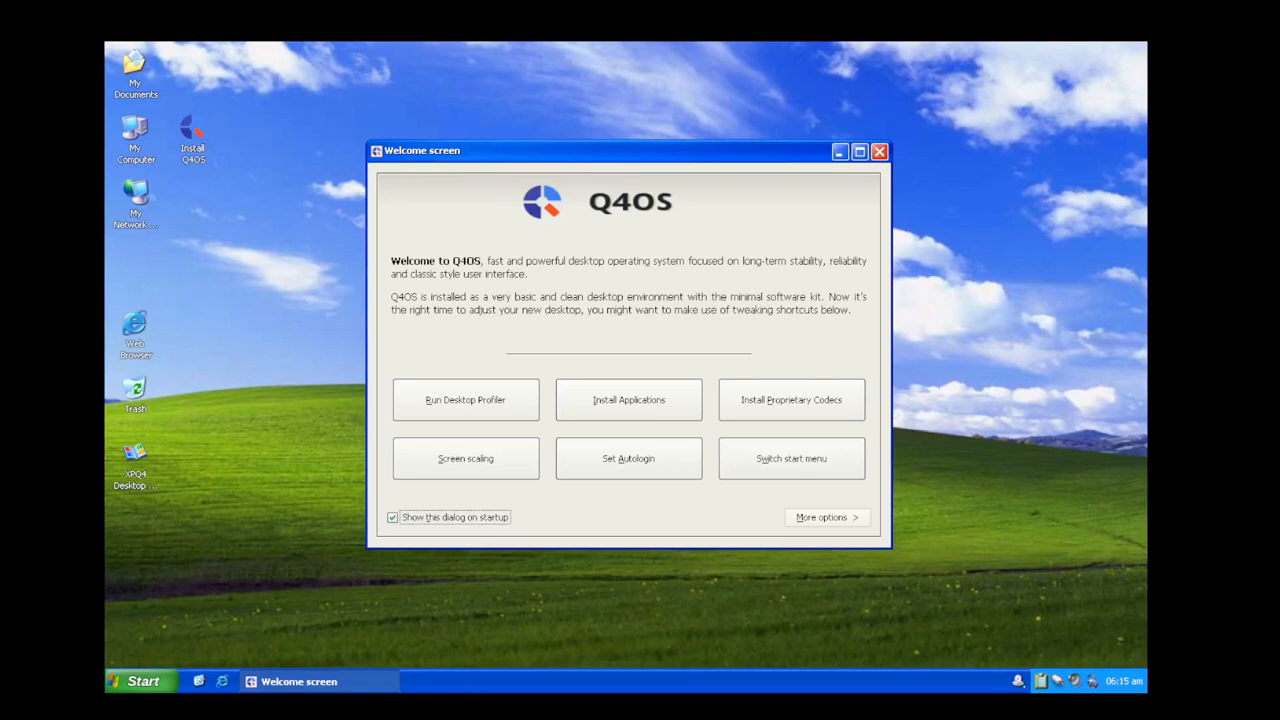
pyautogui.moveTo(718, 278)
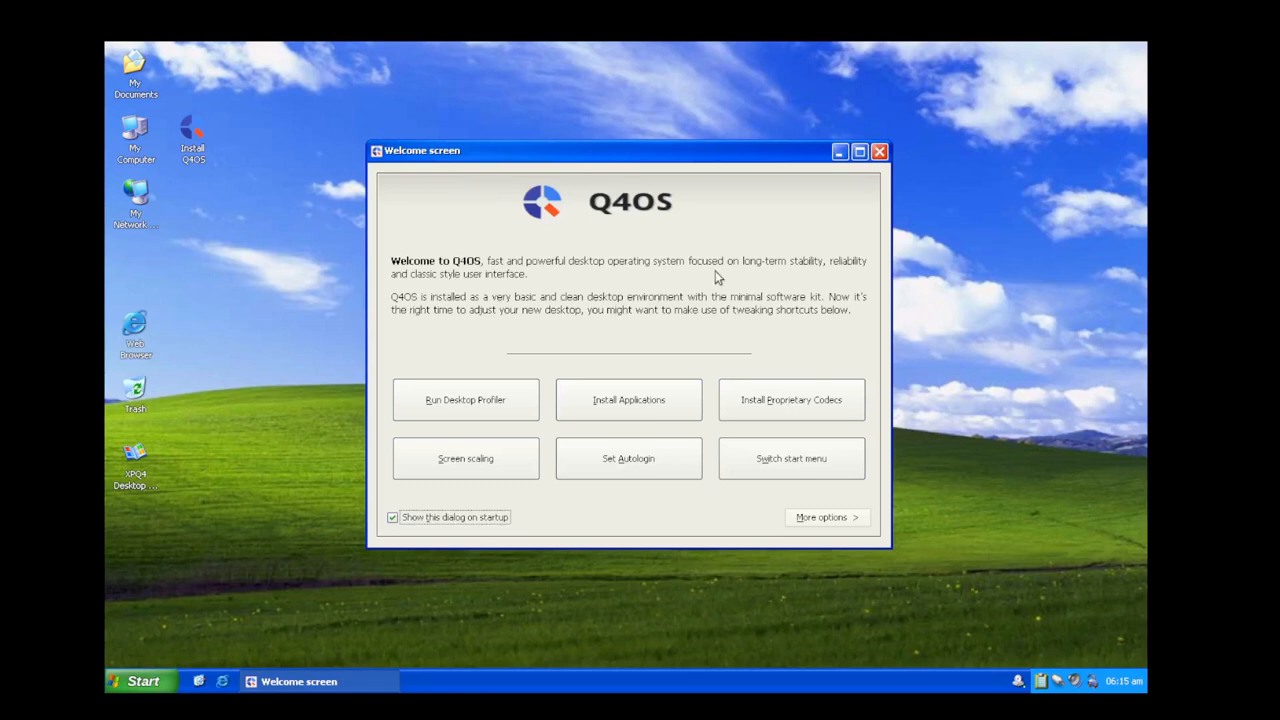
pyautogui.moveTo(583, 348)
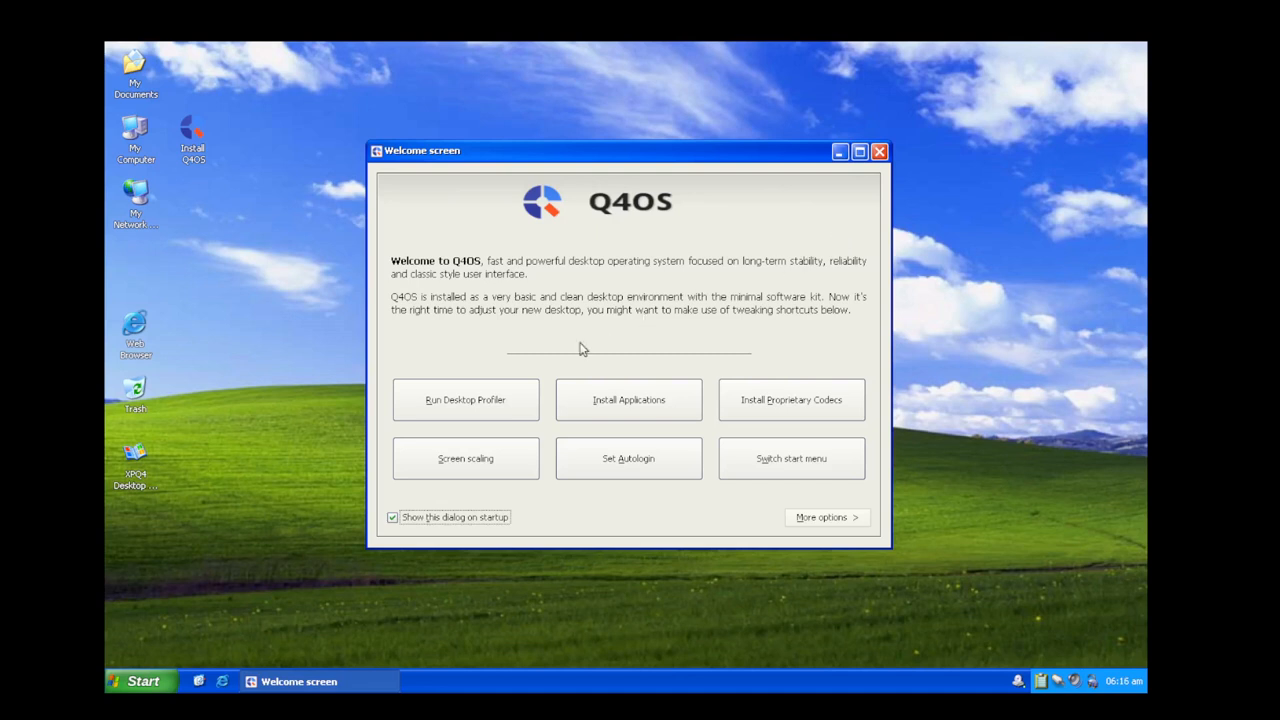
pyautogui.moveTo(793, 406)
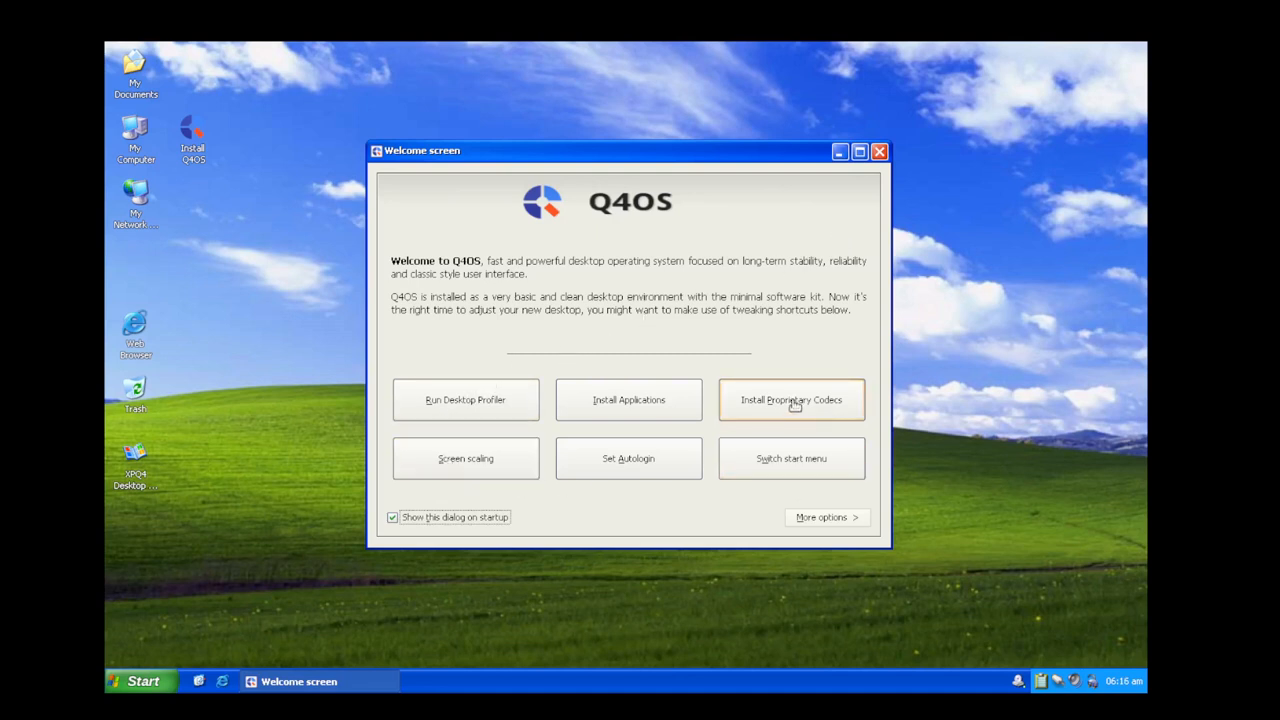
pyautogui.moveTo(839, 414)
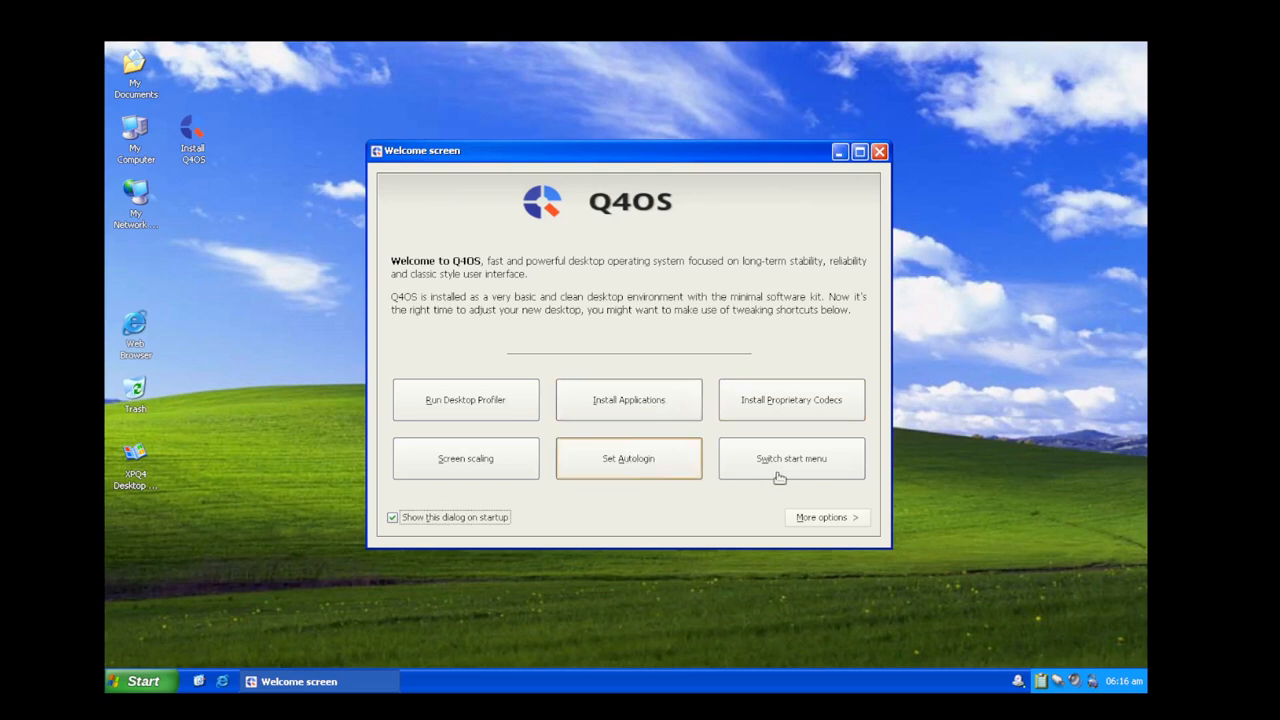
pyautogui.moveTo(850, 217)
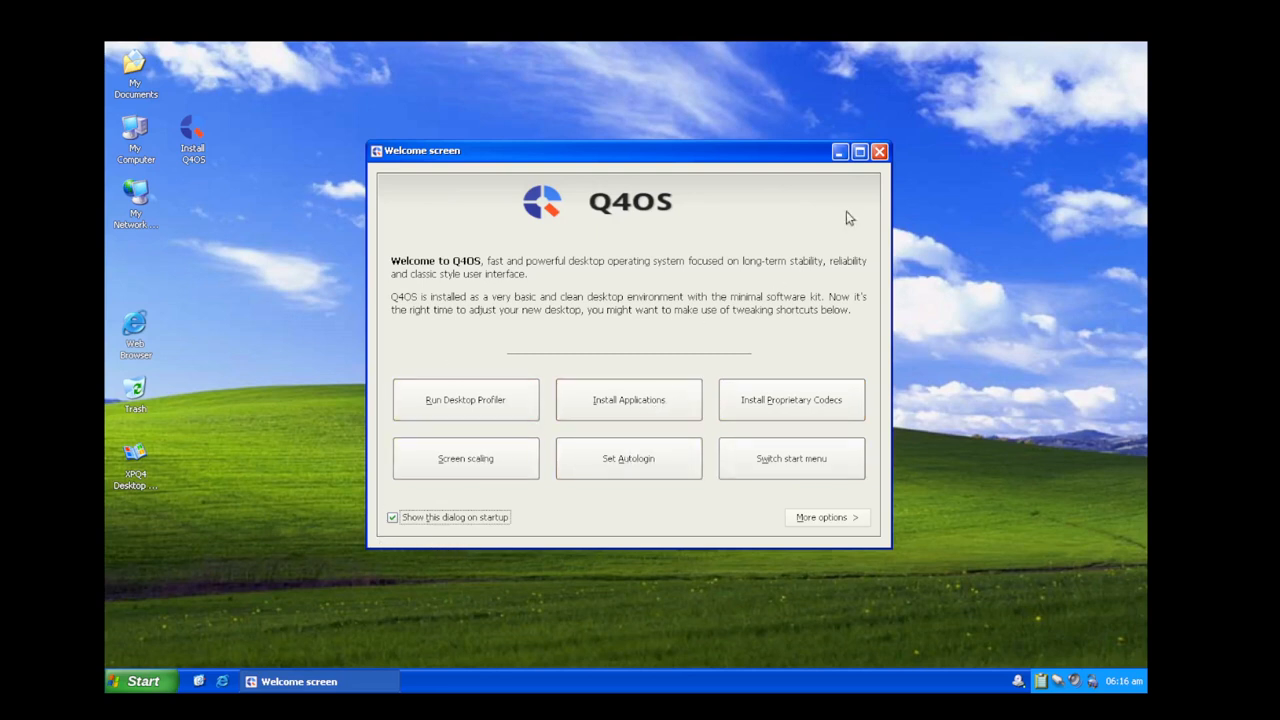
# - Close the Q4OS Welcome screen window from its title bar
pyautogui.click(879, 152)
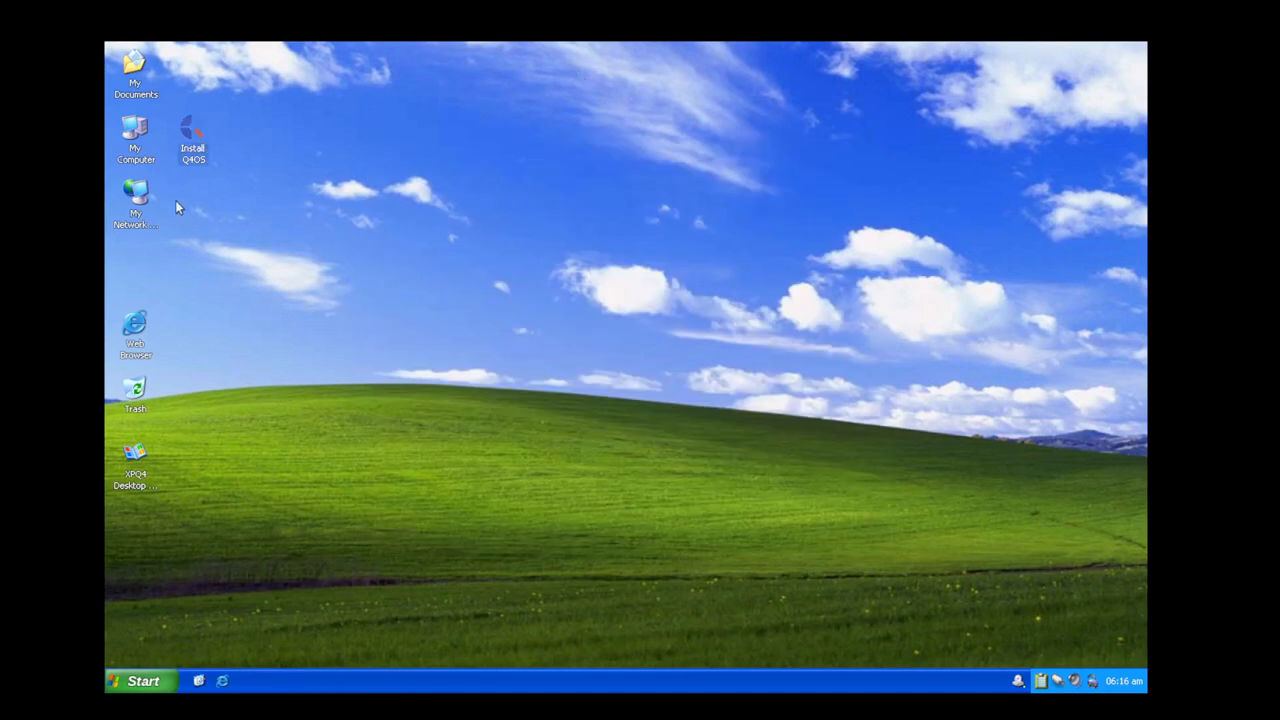
# - Move the Install Q4OS icon to mid-desktop and launch the Aquarius installer
pyautogui.moveTo(193, 140); pyautogui.dragTo(293, 330)
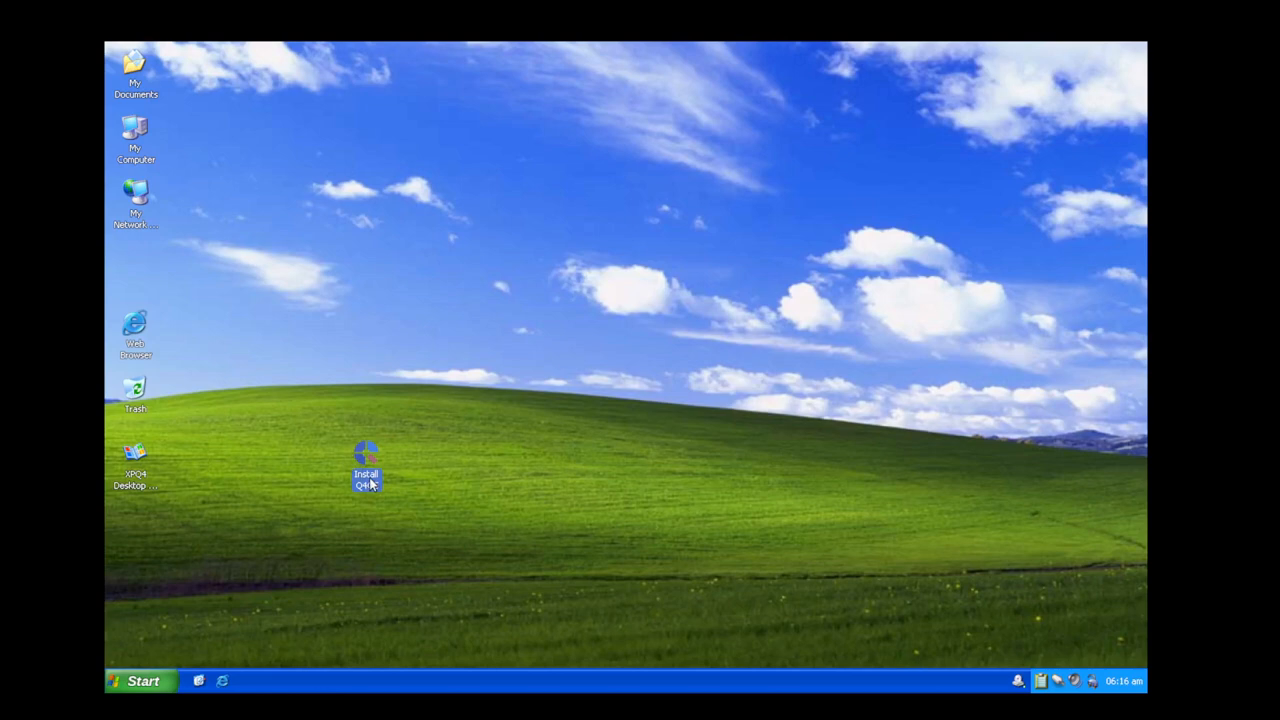
pyautogui.doubleClick(366, 461)
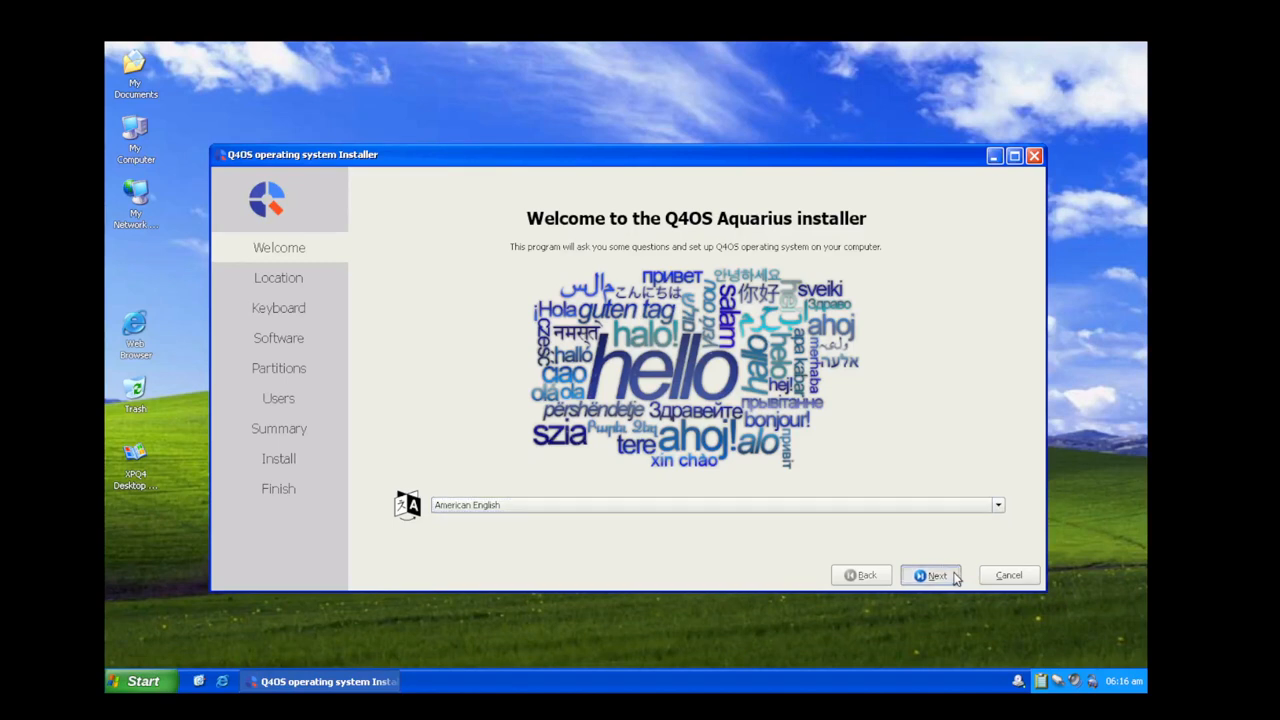
# - Accept American English, America/New York location and English (US) keyboard defaults
pyautogui.click(936, 575)
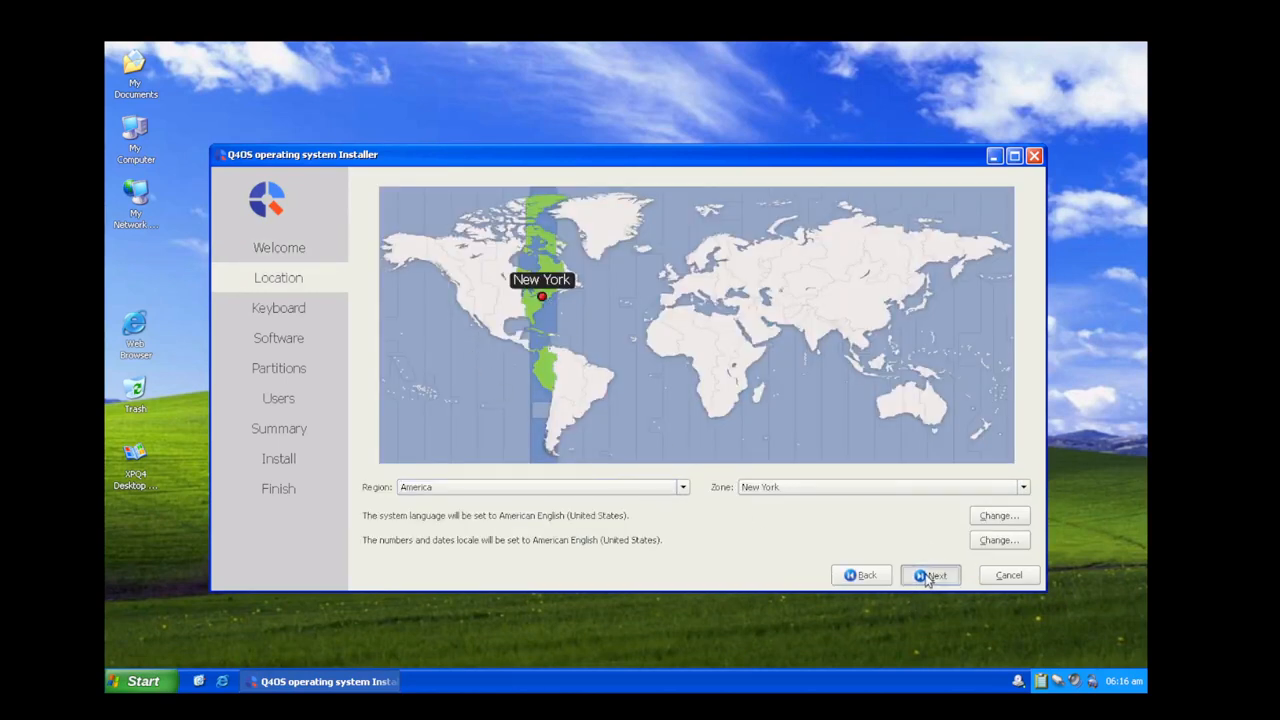
pyautogui.click(931, 575)
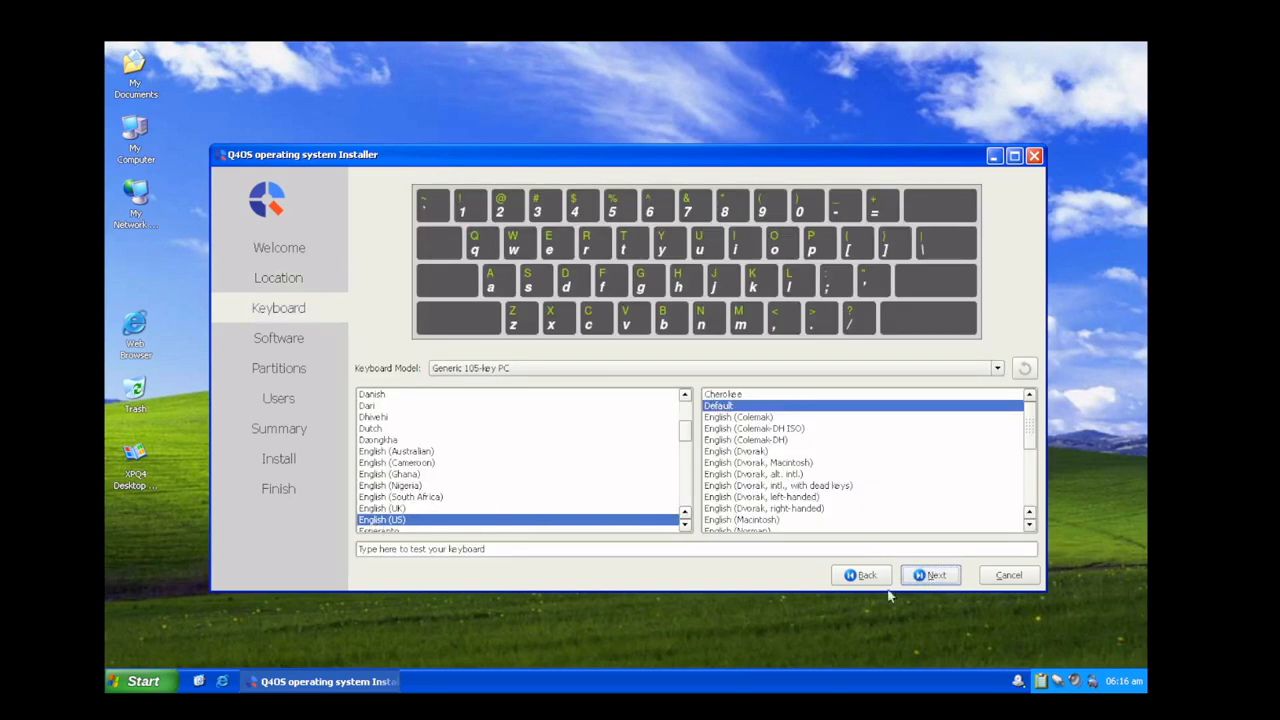
pyautogui.click(930, 575)
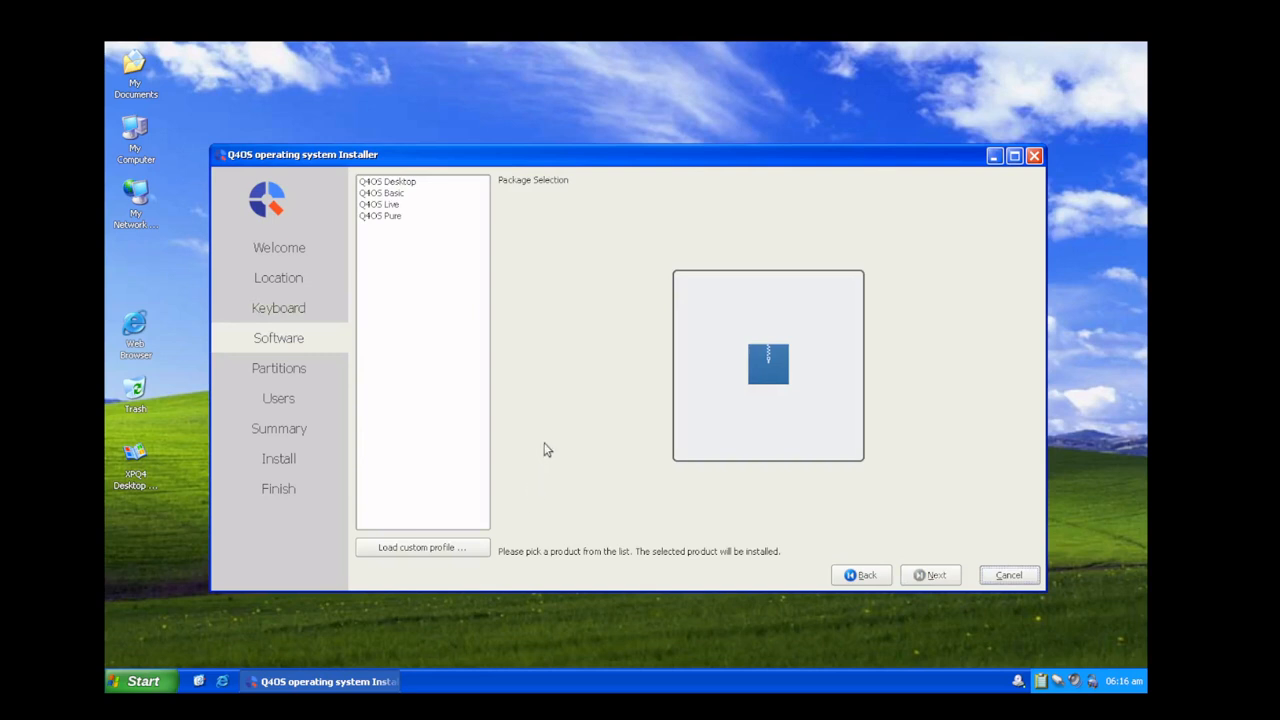
pyautogui.moveTo(707, 431)
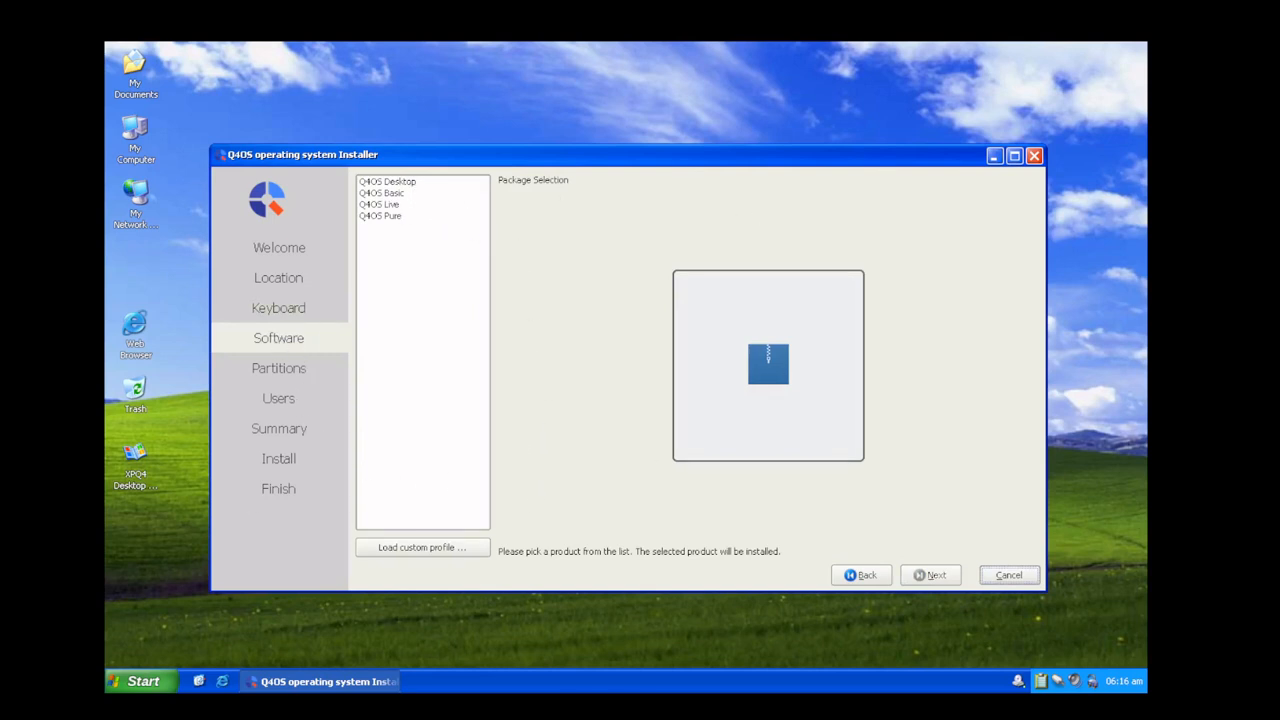
# - Preview Q4OS Desktop and Pure, choose the Q4OS Live profile, and continue
pyautogui.click(387, 181)
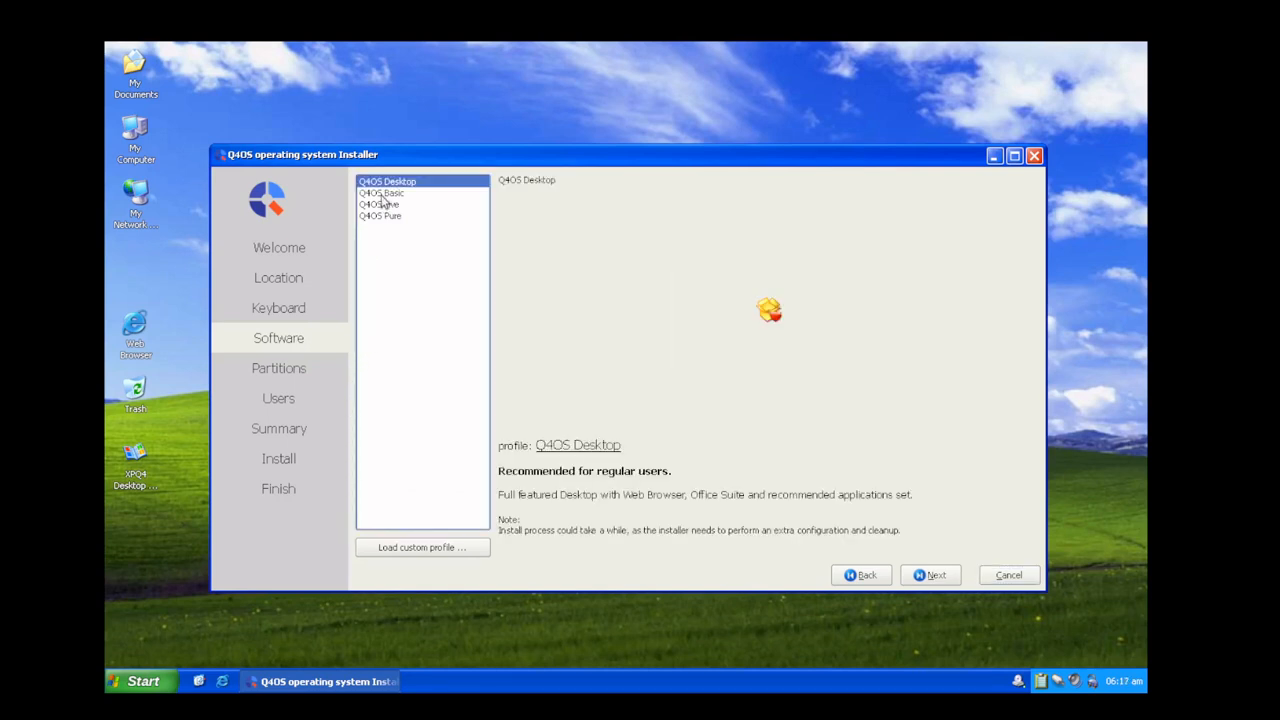
pyautogui.click(383, 216)
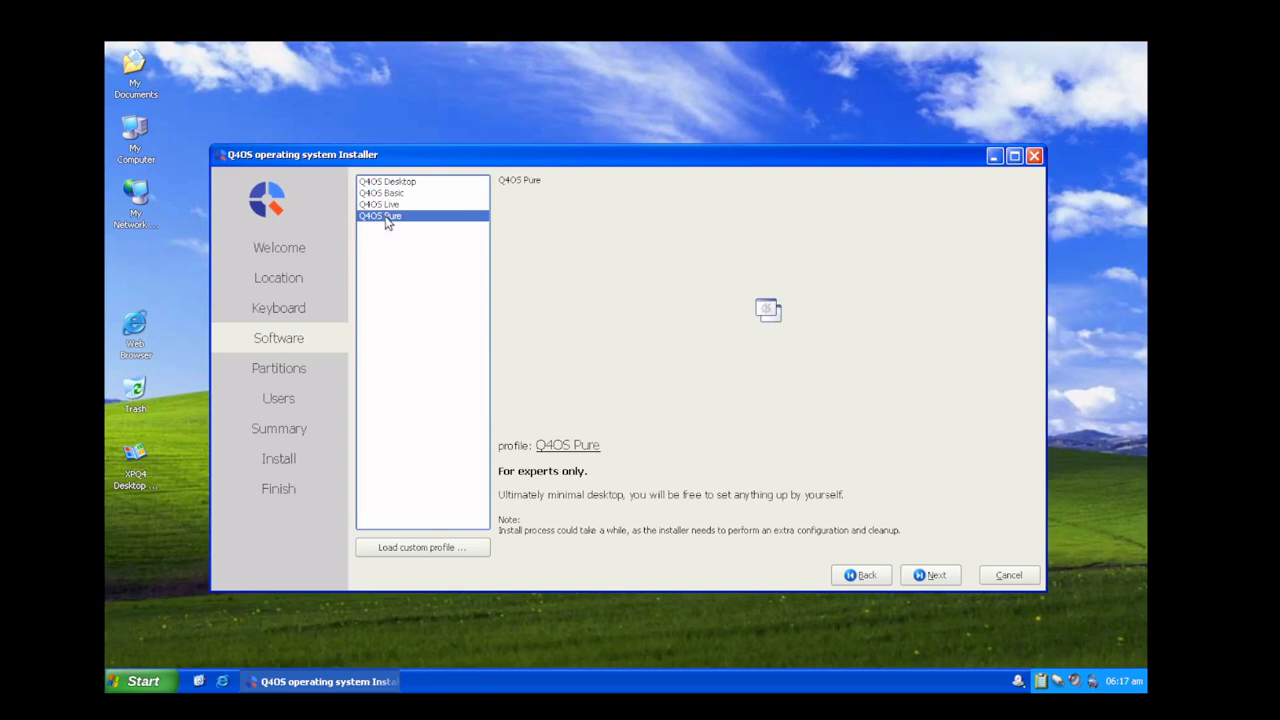
pyautogui.click(382, 204)
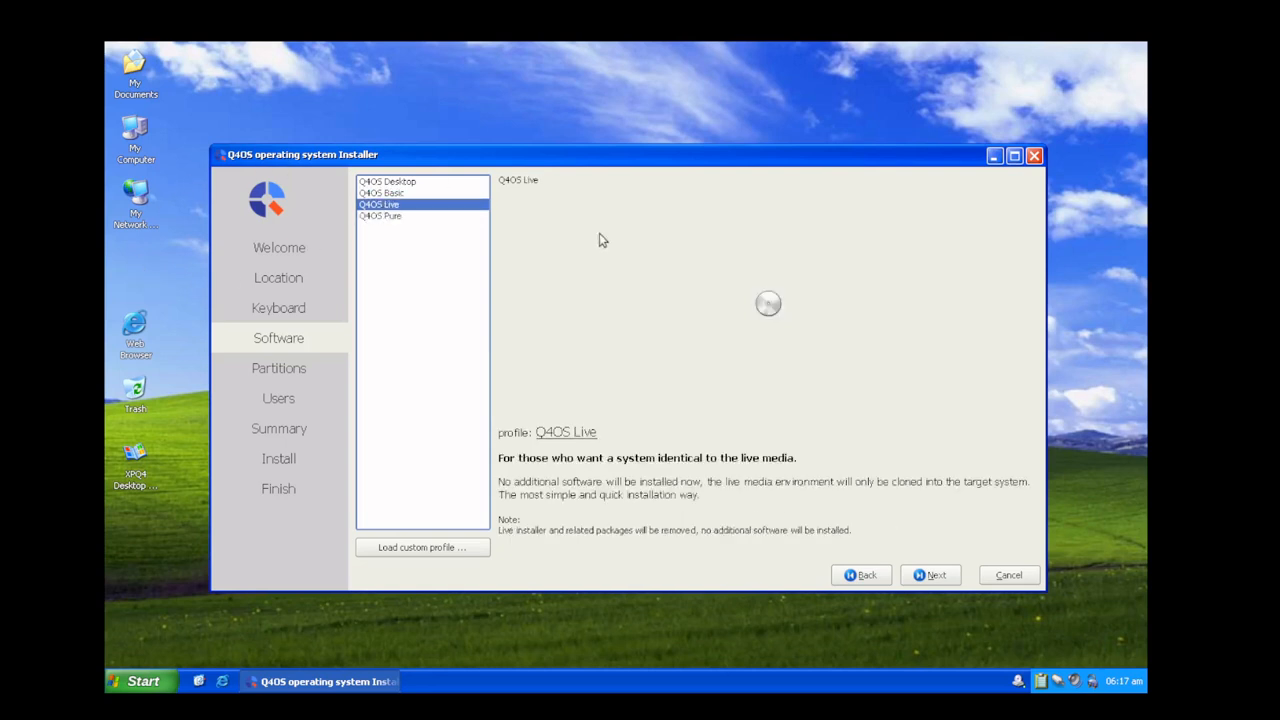
pyautogui.moveTo(377, 223)
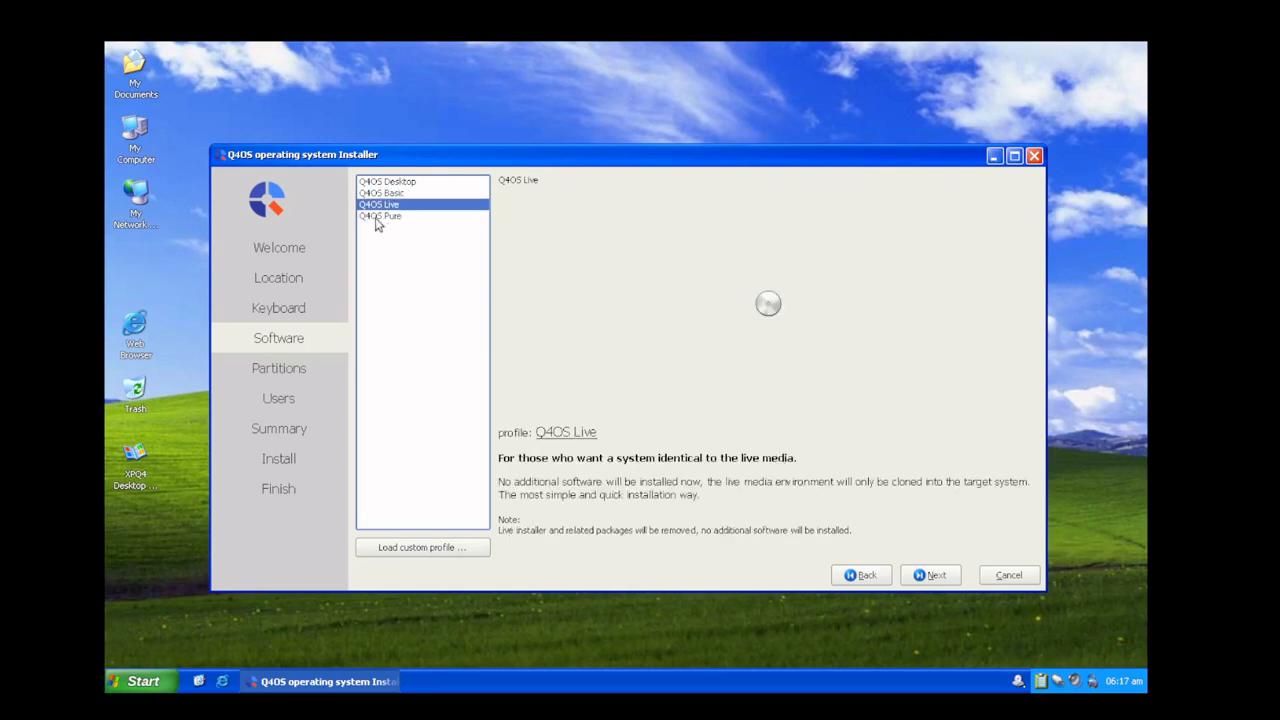
pyautogui.moveTo(610, 306)
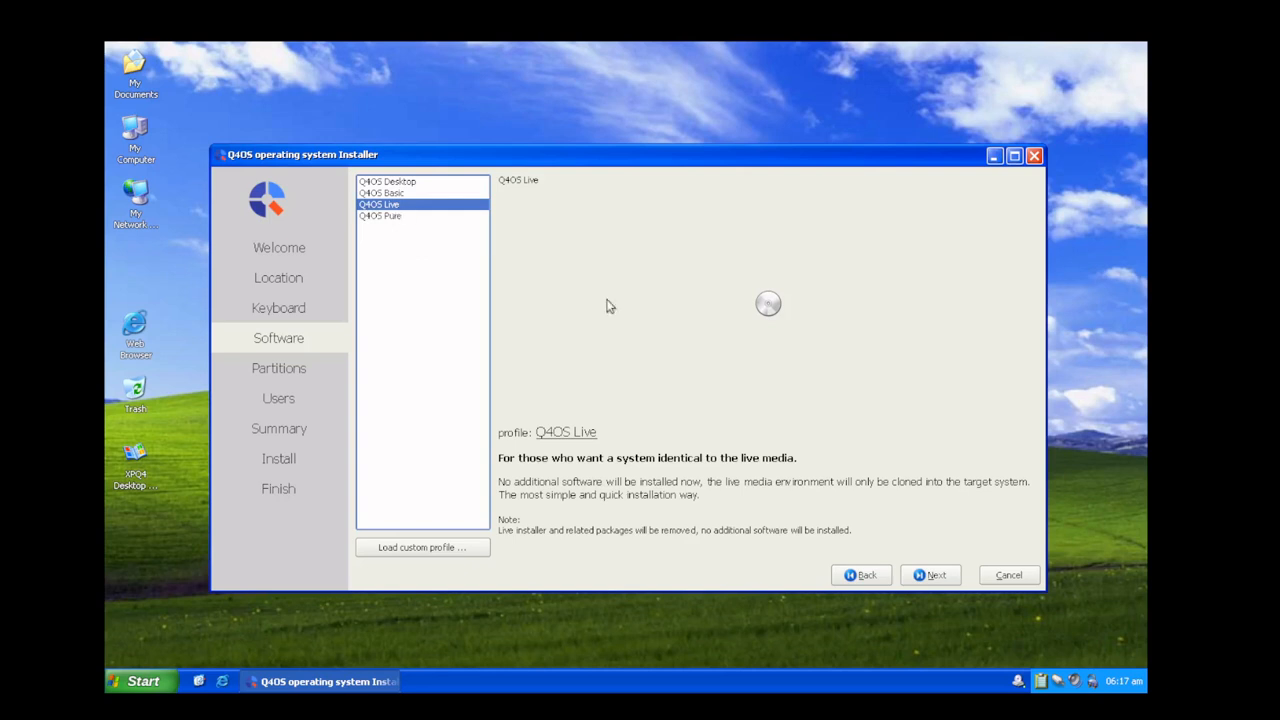
pyautogui.moveTo(603, 472)
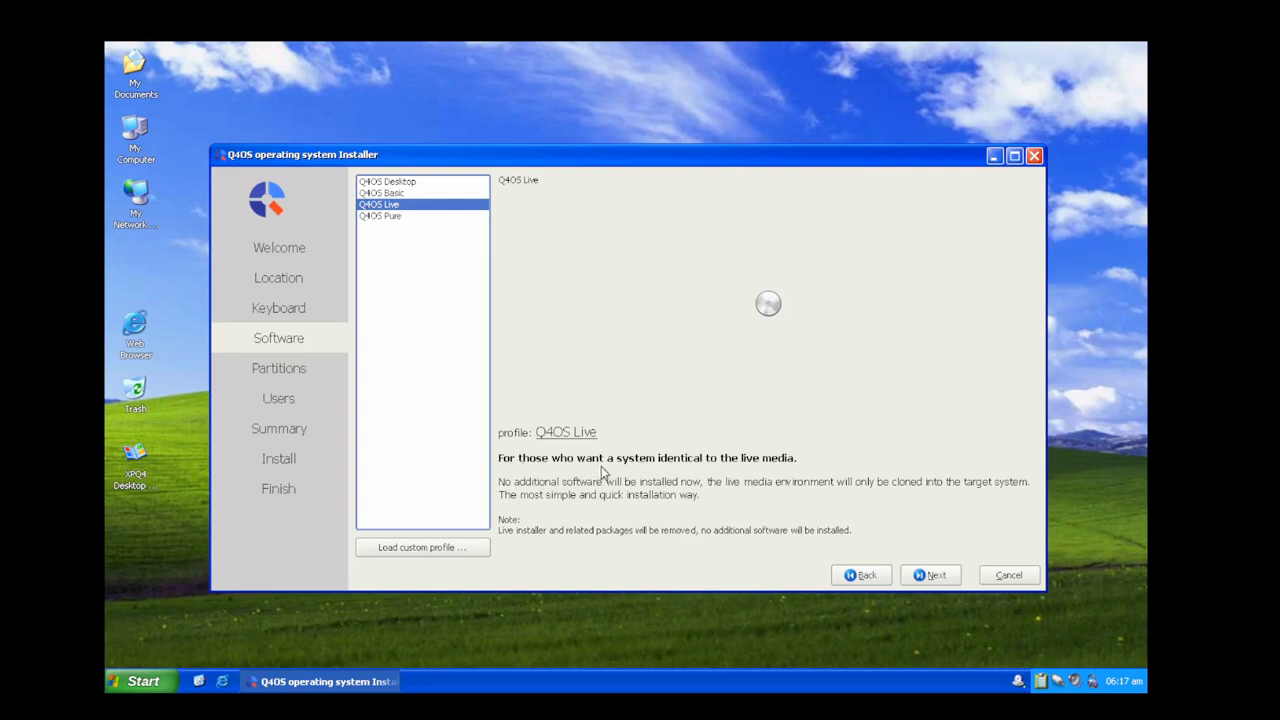
pyautogui.moveTo(790, 468)
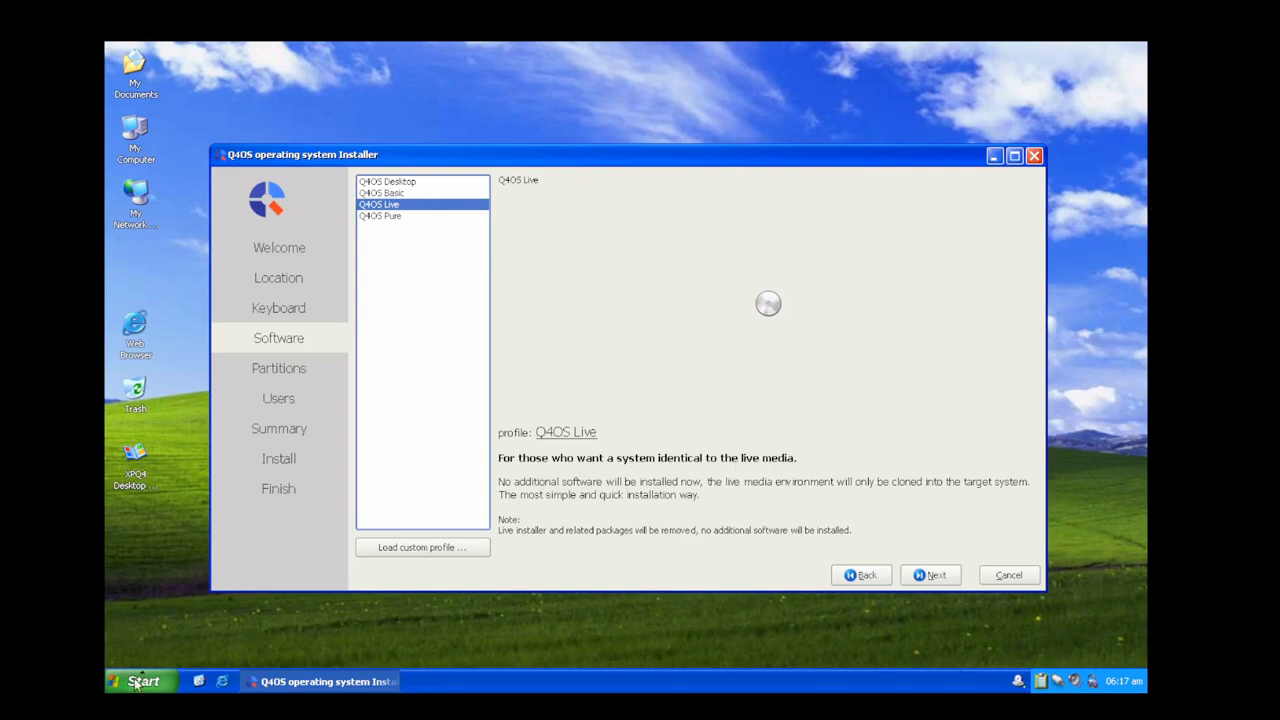
pyautogui.moveTo(167, 605)
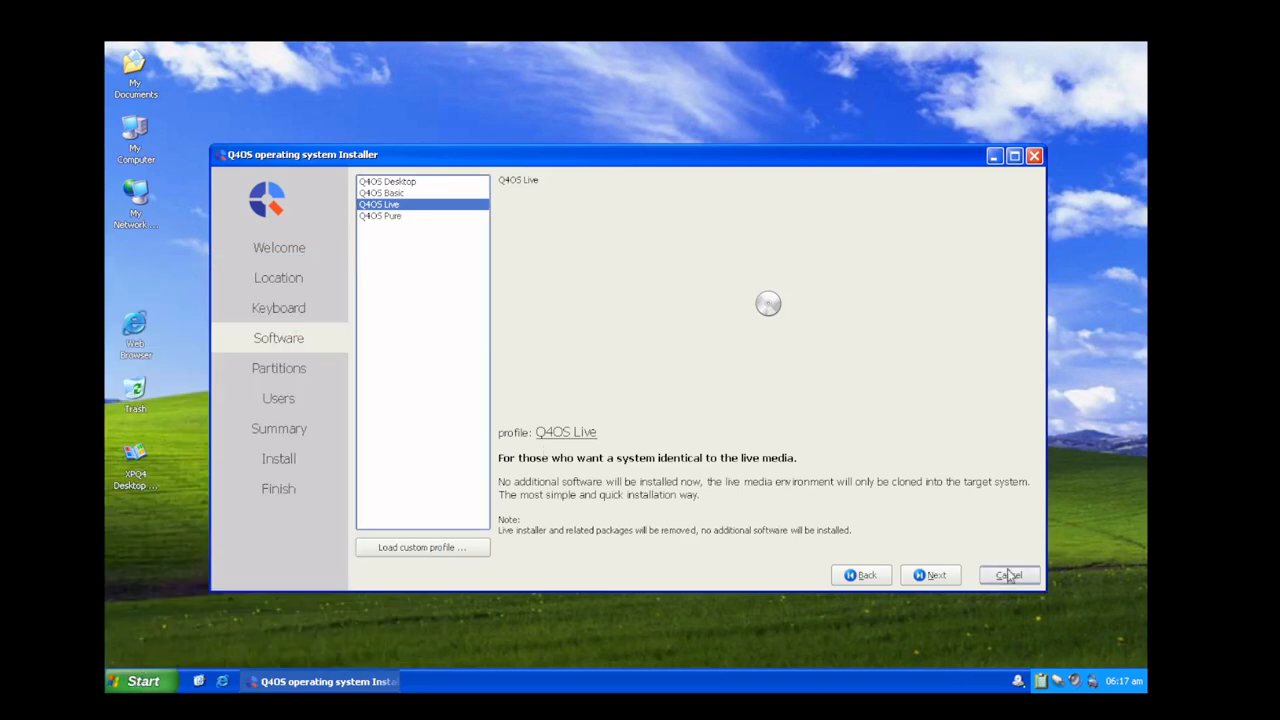
pyautogui.click(932, 575)
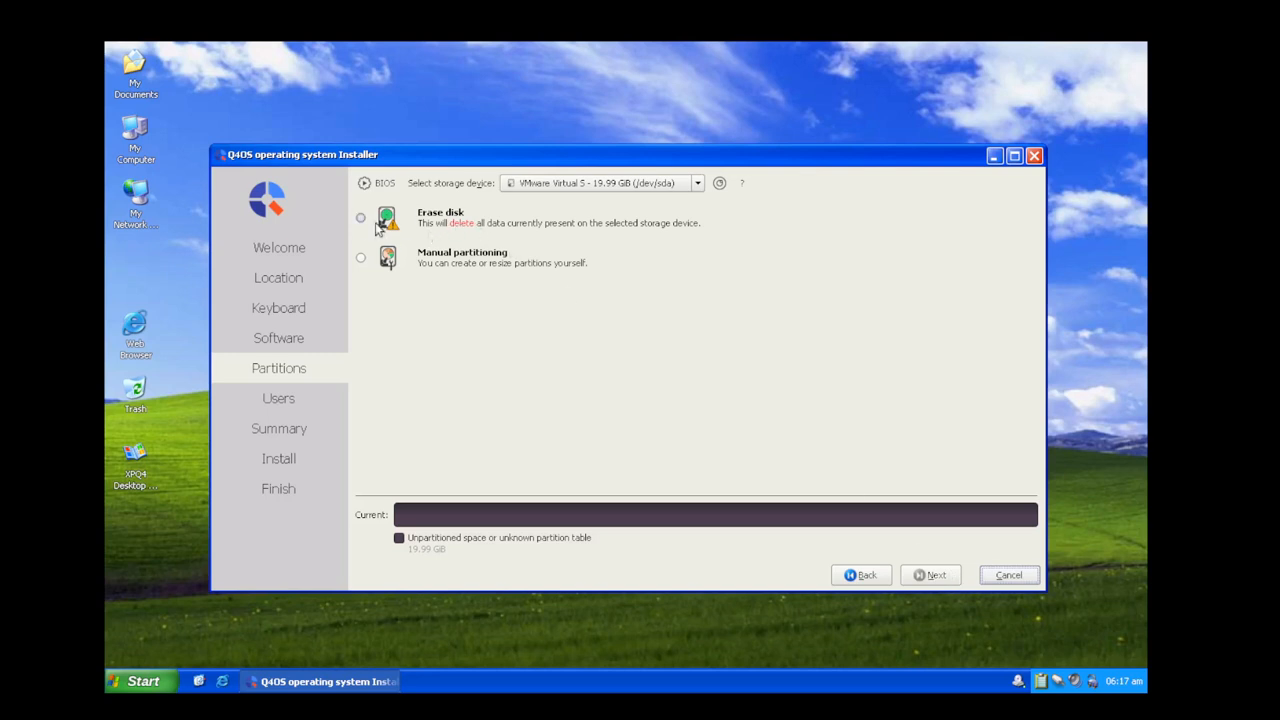
pyautogui.click(930, 574)
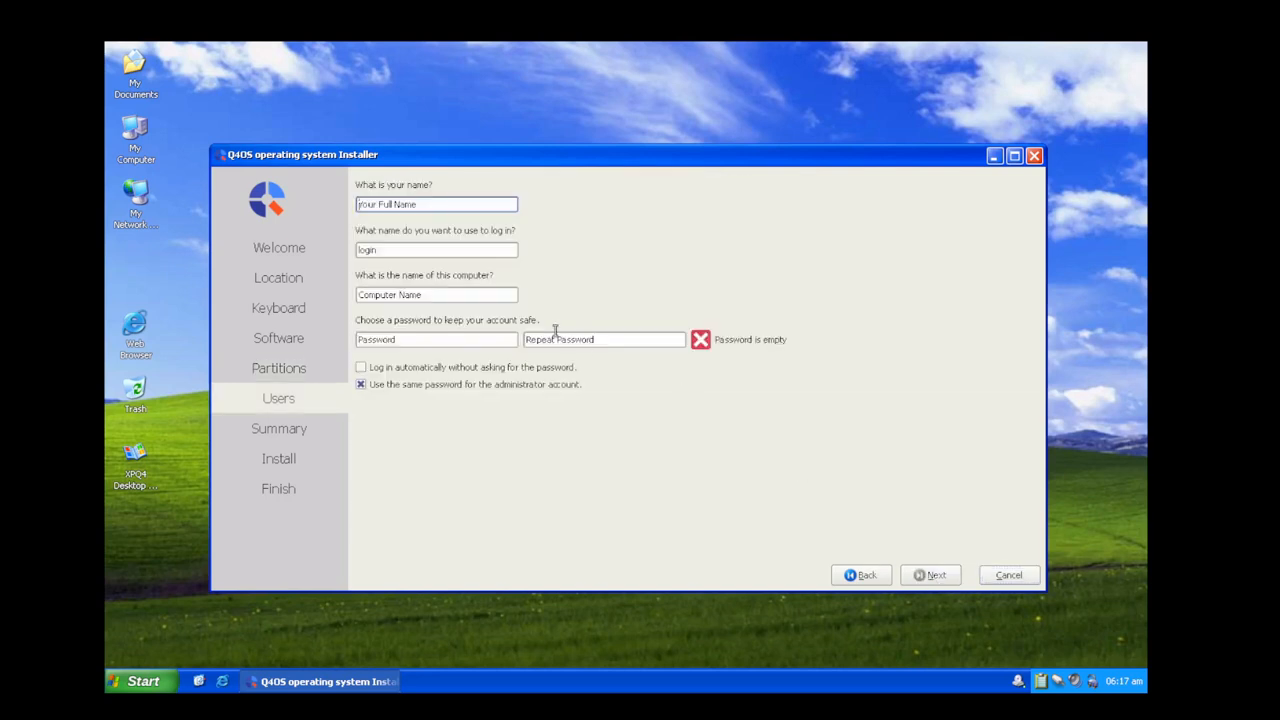
pyautogui.moveTo(427, 413)
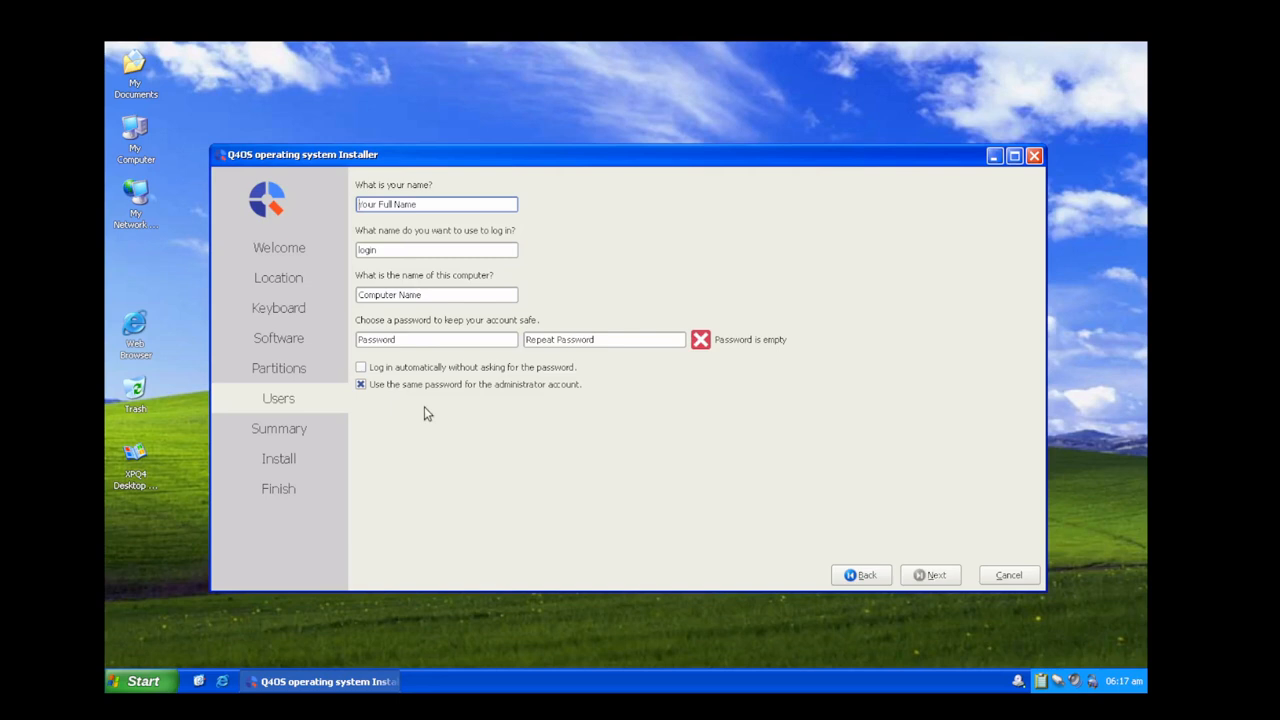
pyautogui.moveTo(402, 419)
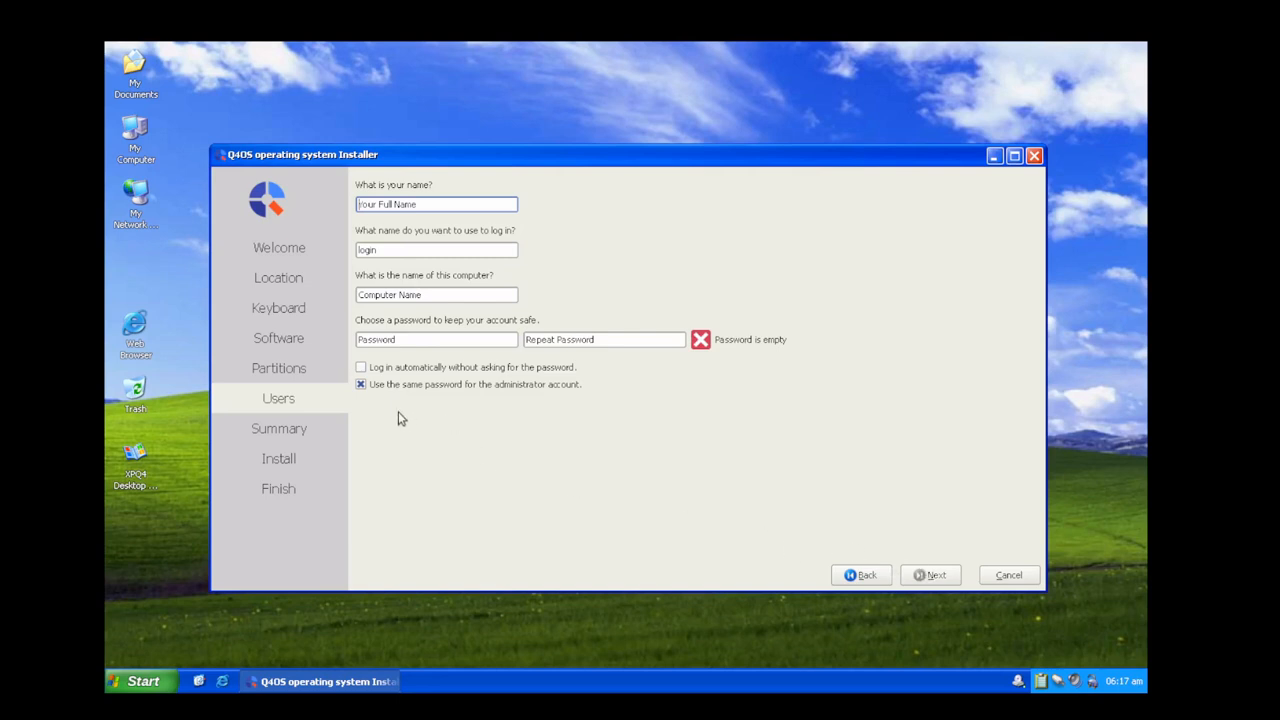
pyautogui.moveTo(617, 492)
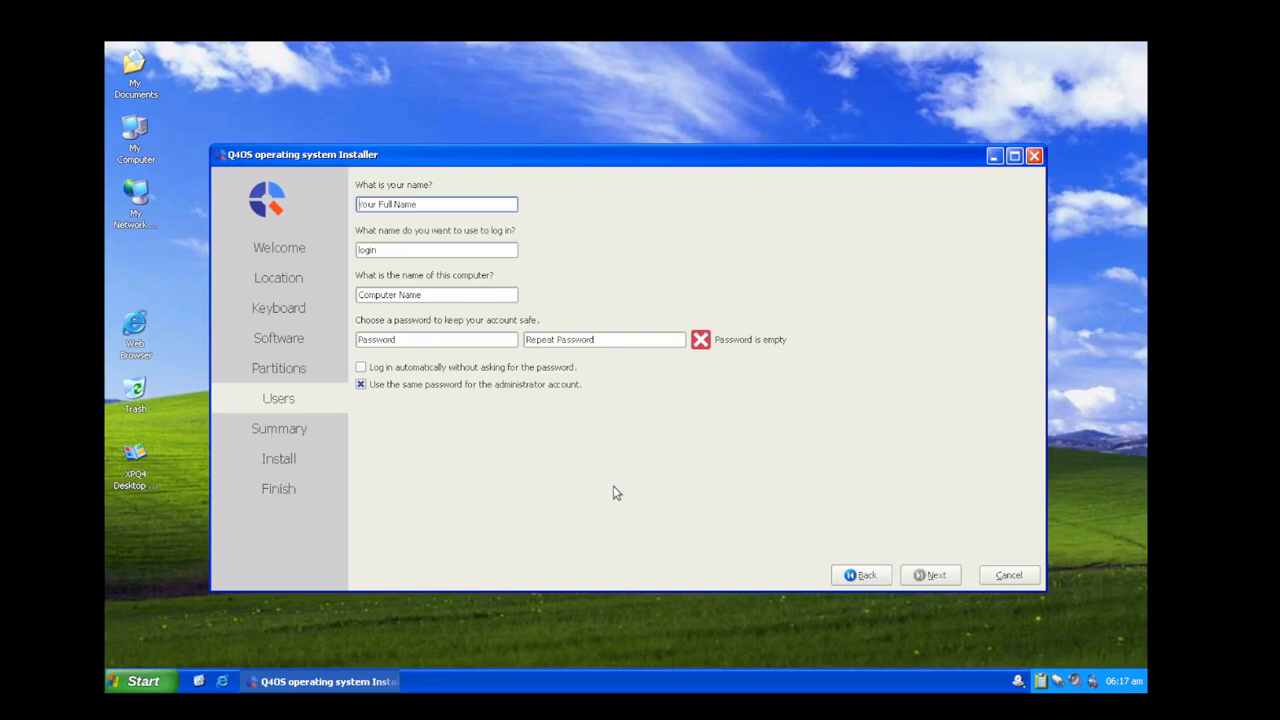
pyautogui.moveTo(234, 505)
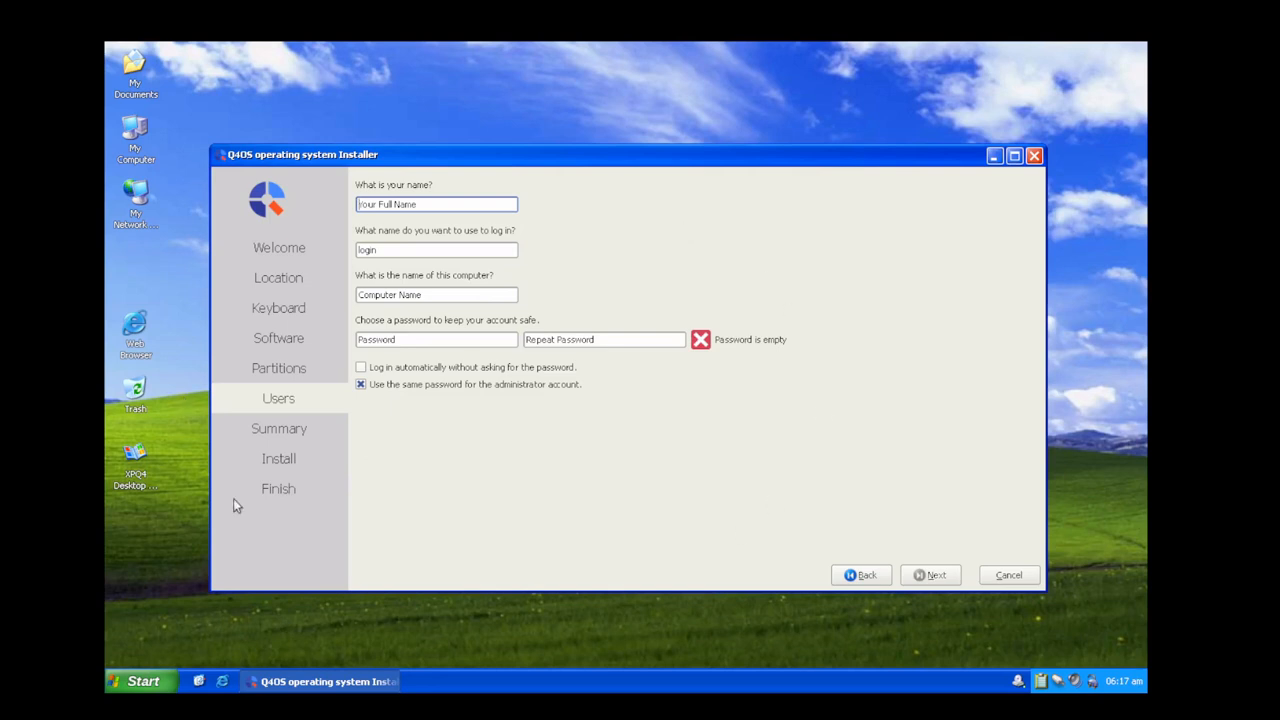
pyautogui.moveTo(568, 466)
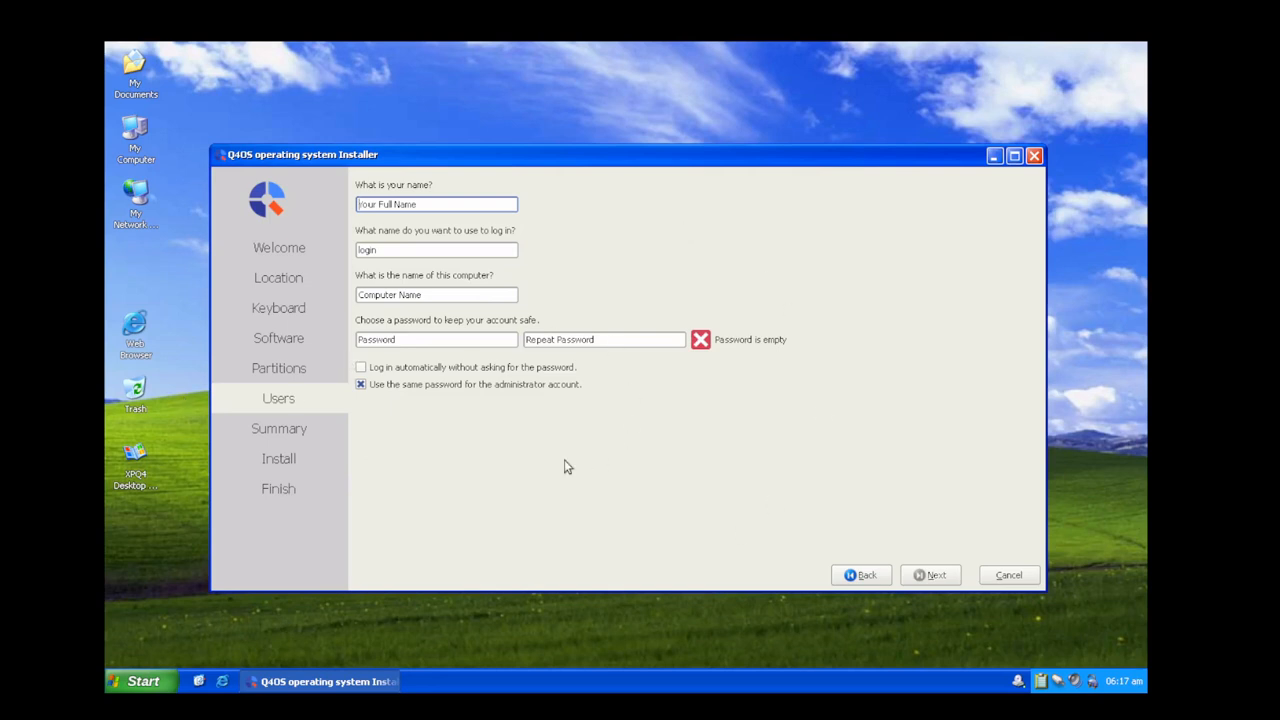
pyautogui.moveTo(841, 518)
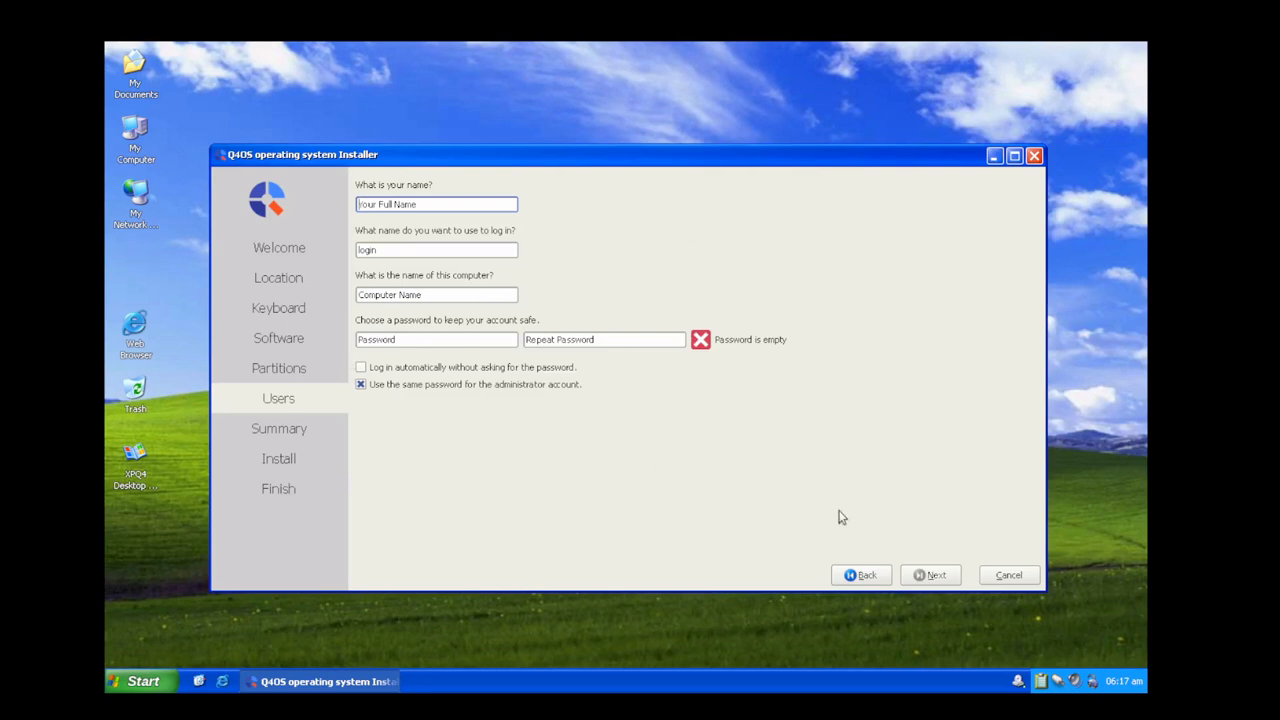
pyautogui.moveTo(671, 559)
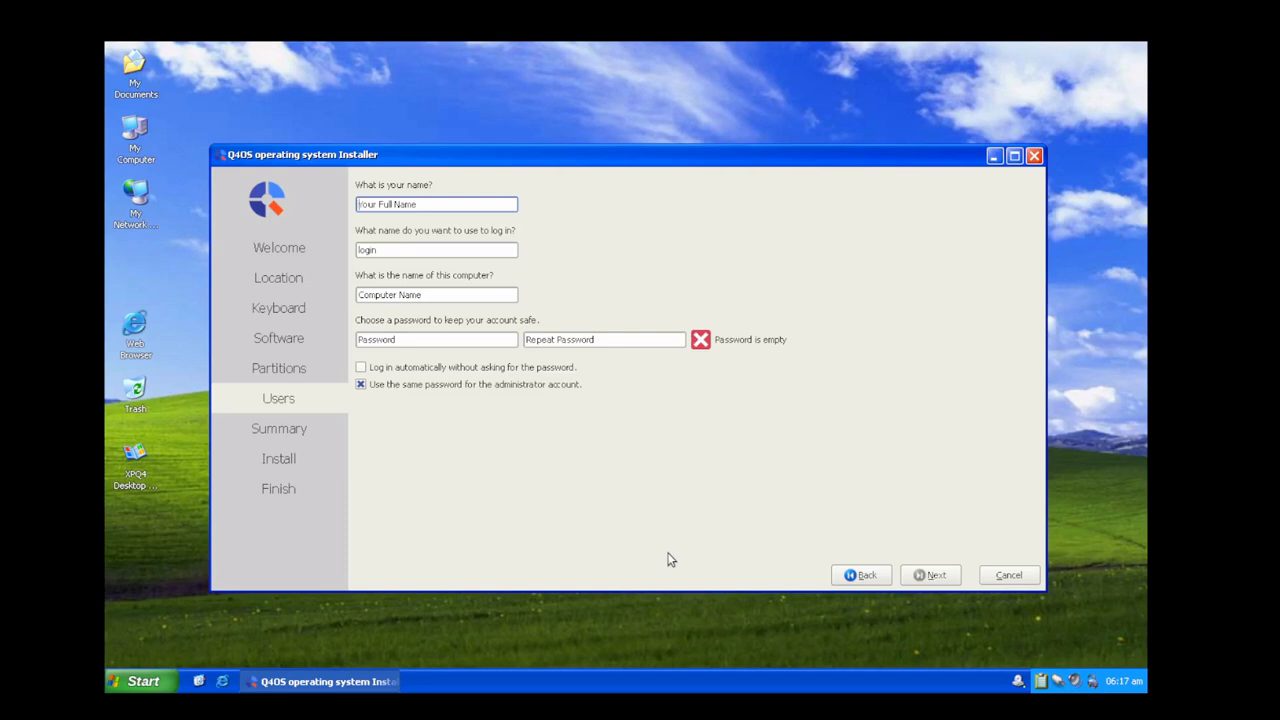
pyautogui.moveTo(693, 472)
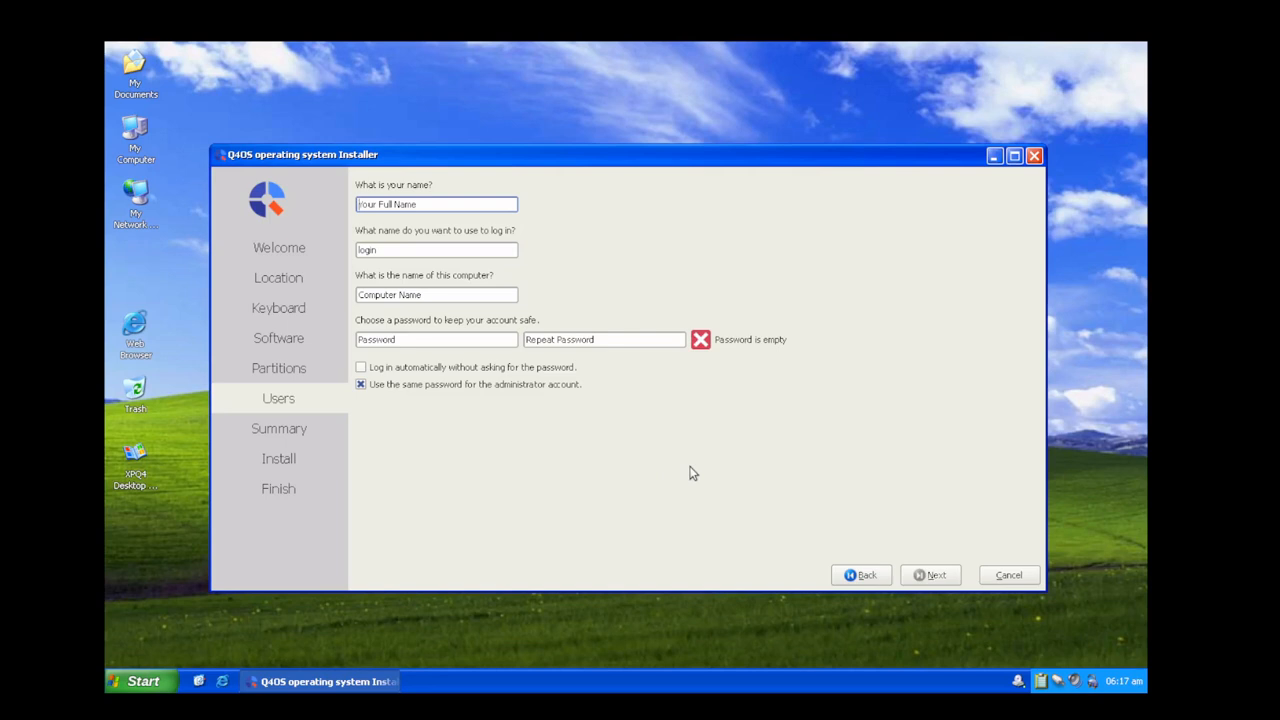
pyautogui.moveTo(322, 283)
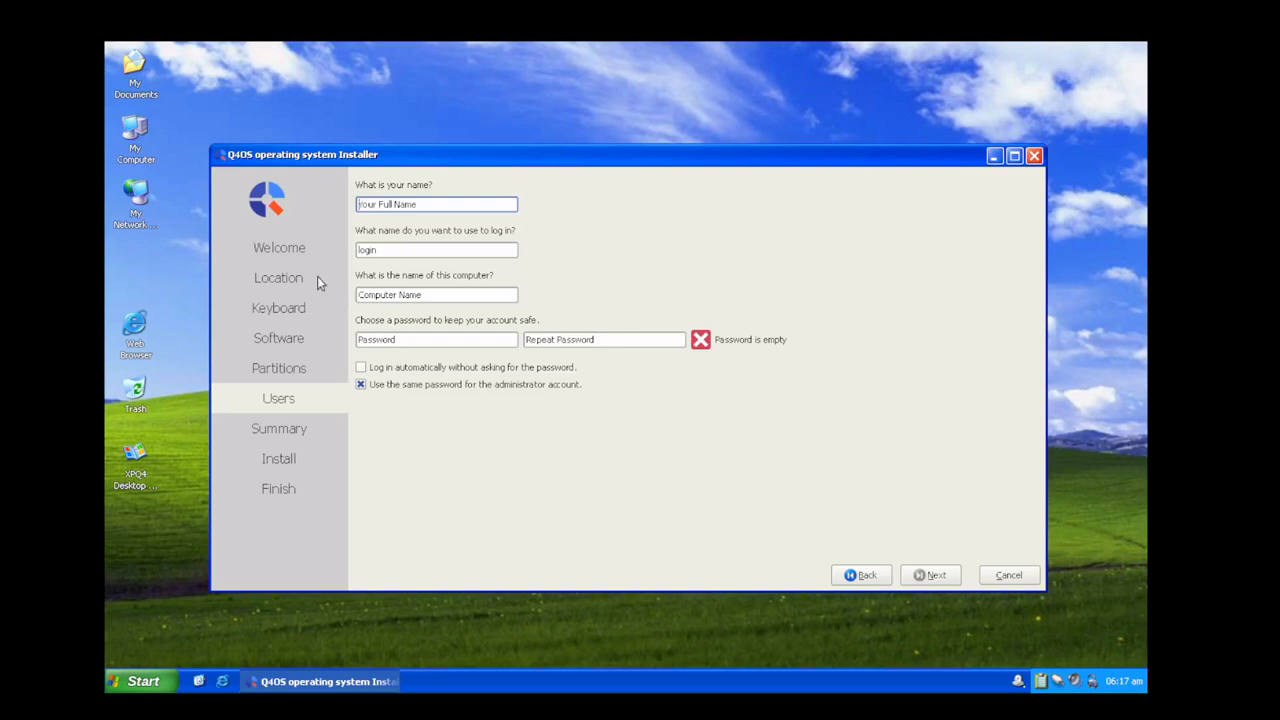
pyautogui.moveTo(305, 465)
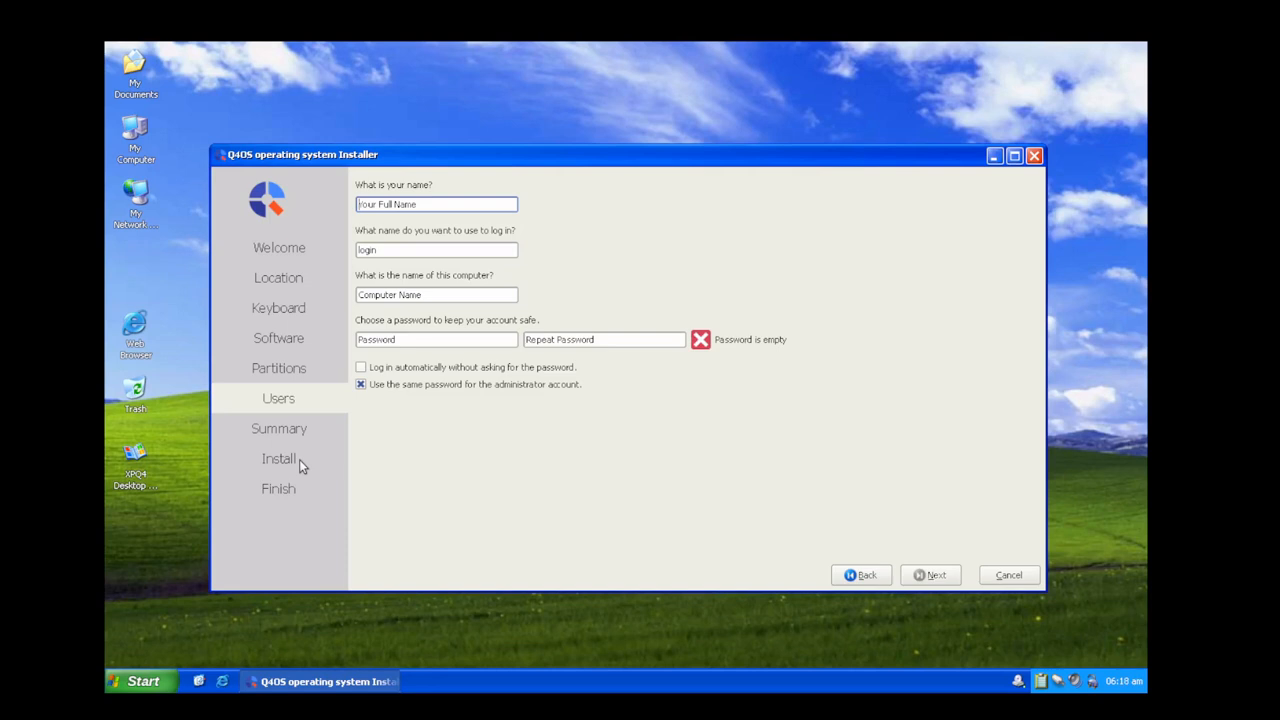
pyautogui.moveTo(384, 497)
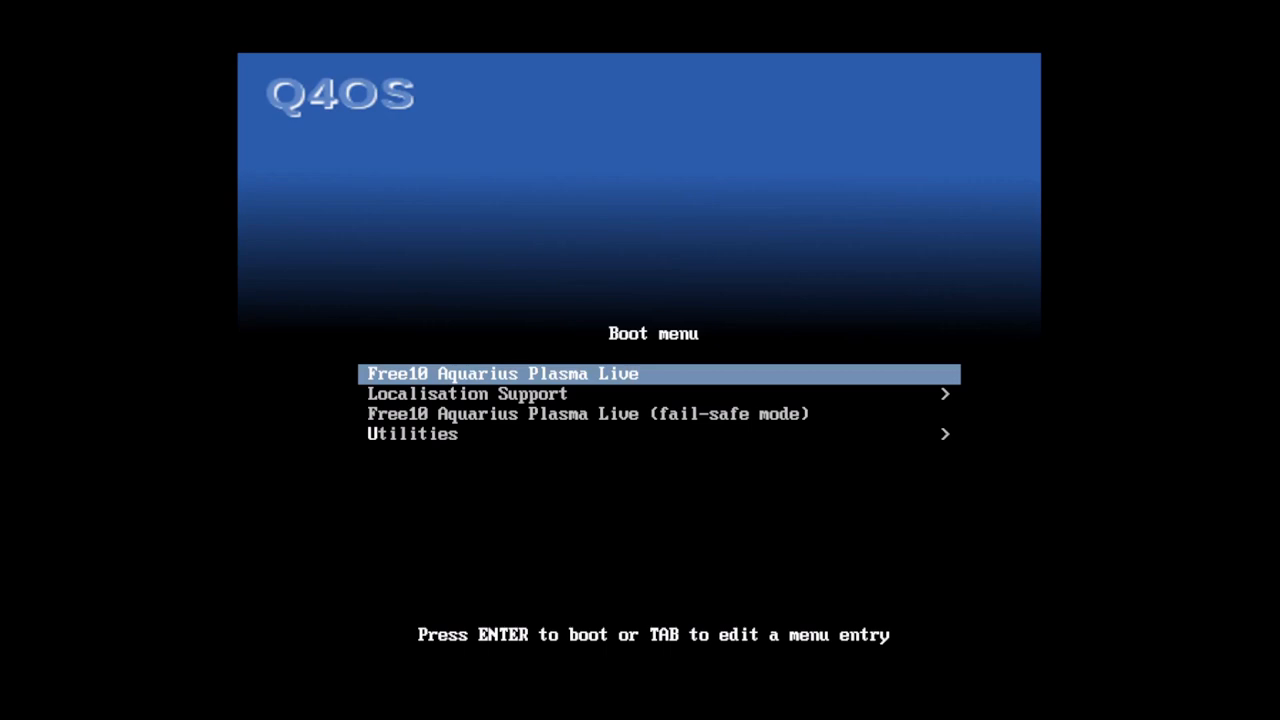
pyautogui.moveTo(523, 360)
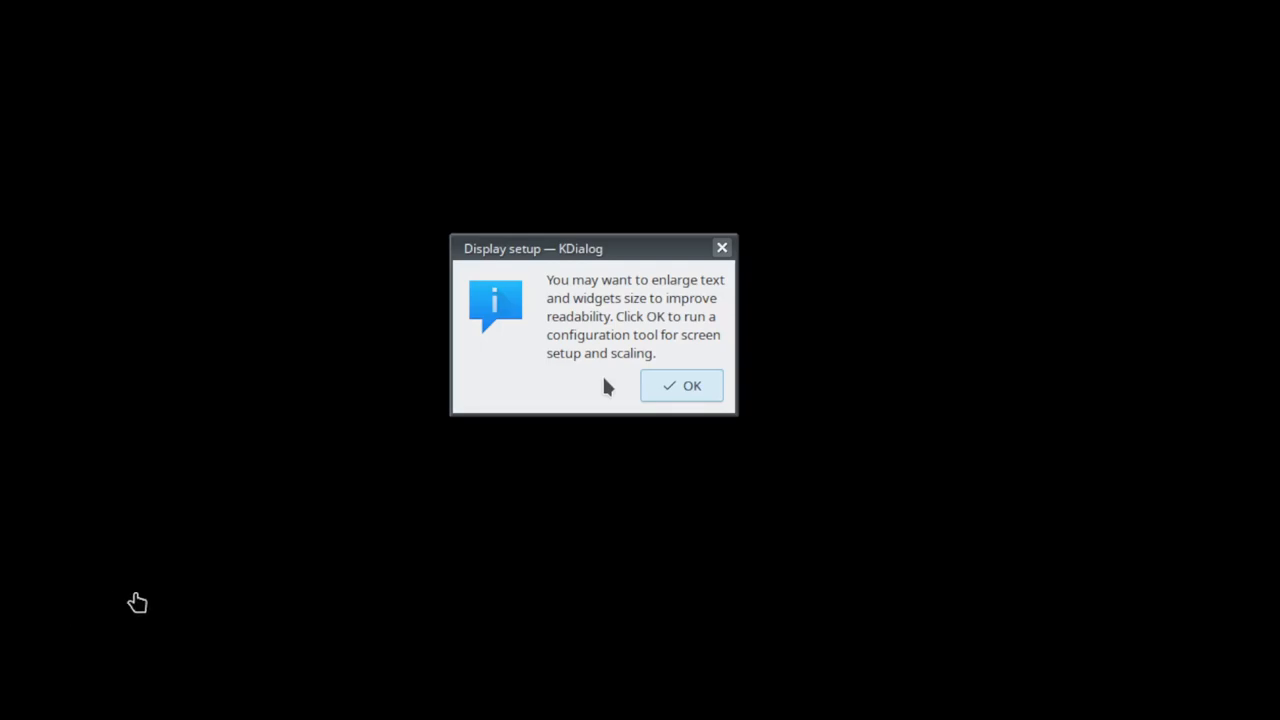
pyautogui.moveTo(692, 400)
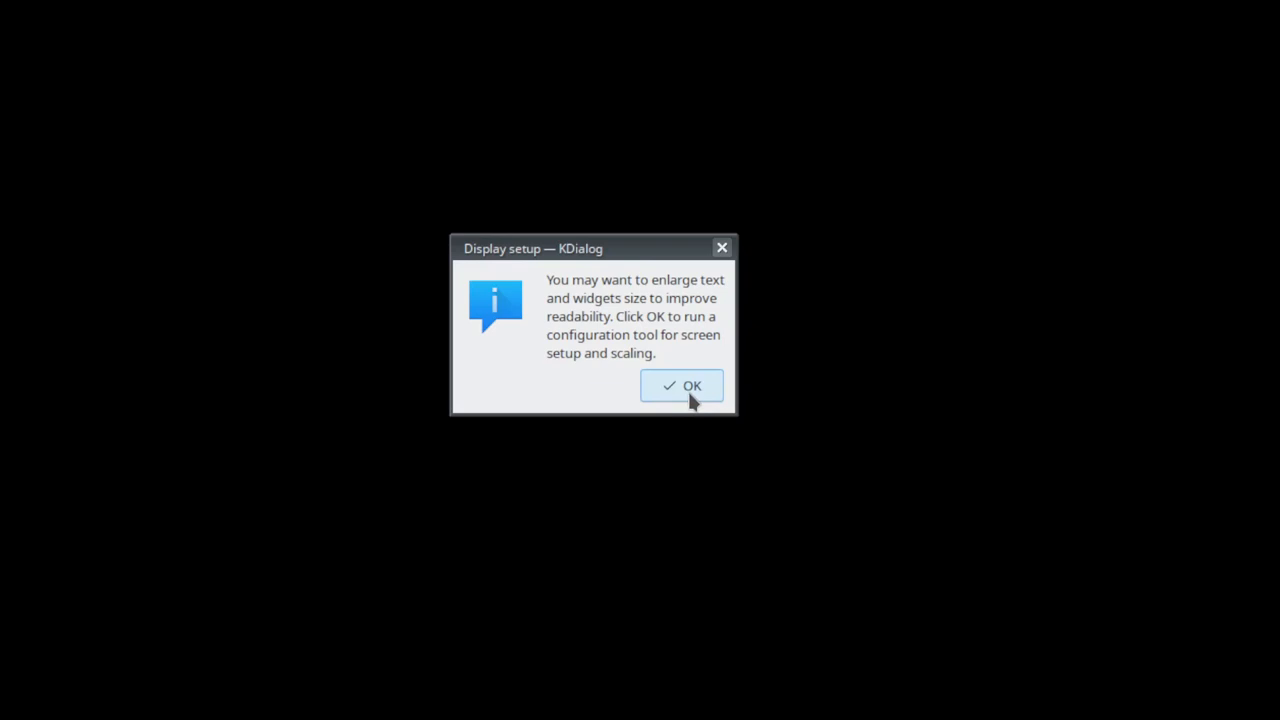
# - Open Display Configuration from the prompt and confirm 800x600 at 100% scale
pyautogui.click(681, 385)
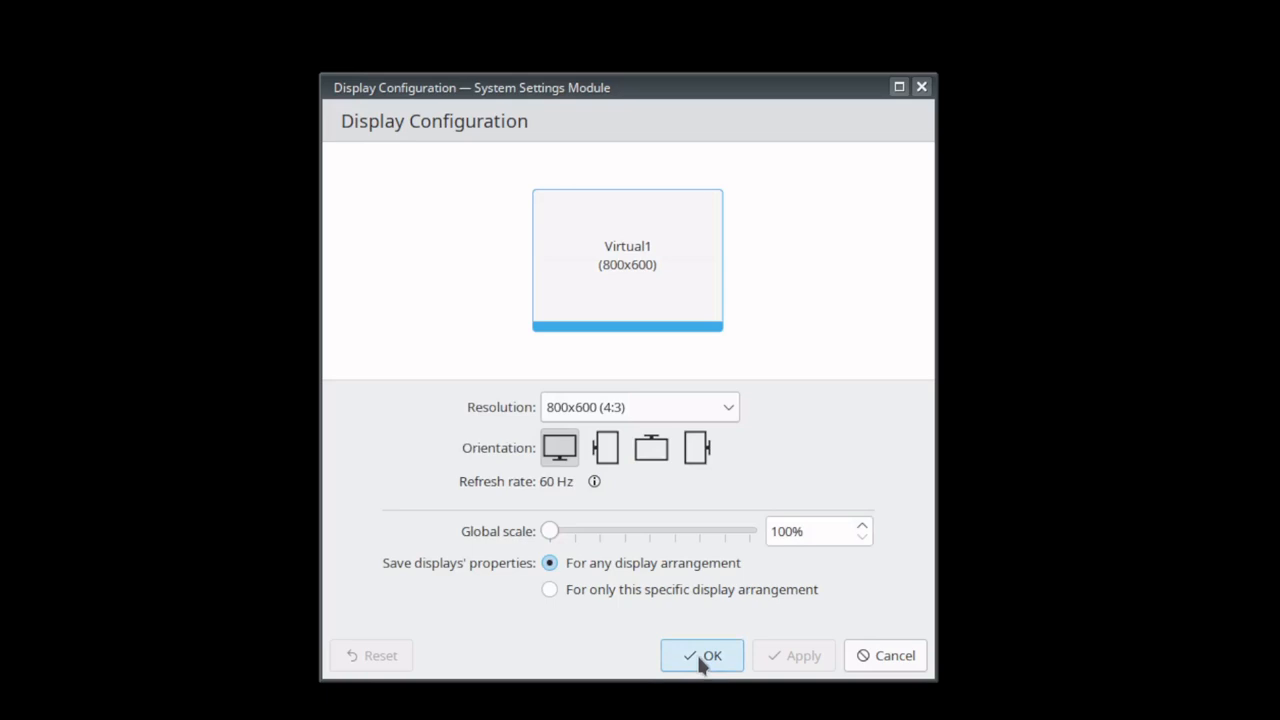
pyautogui.click(701, 655)
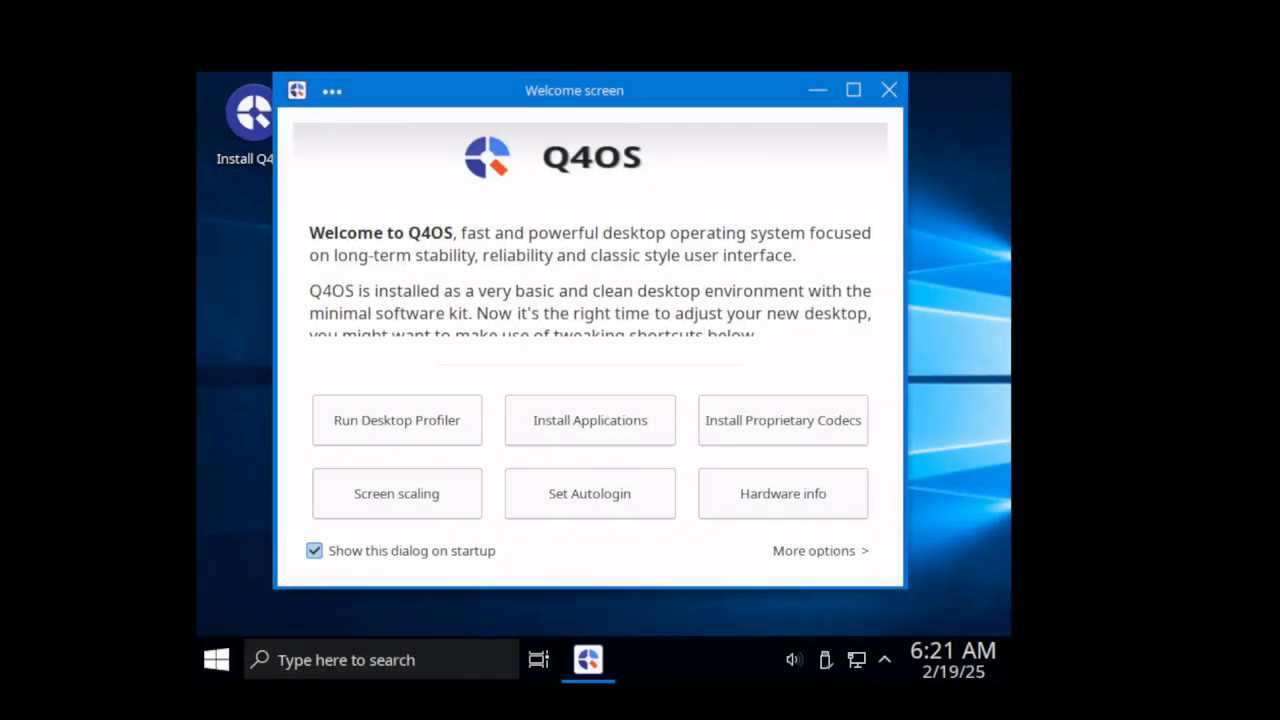
pyautogui.moveTo(889, 90)
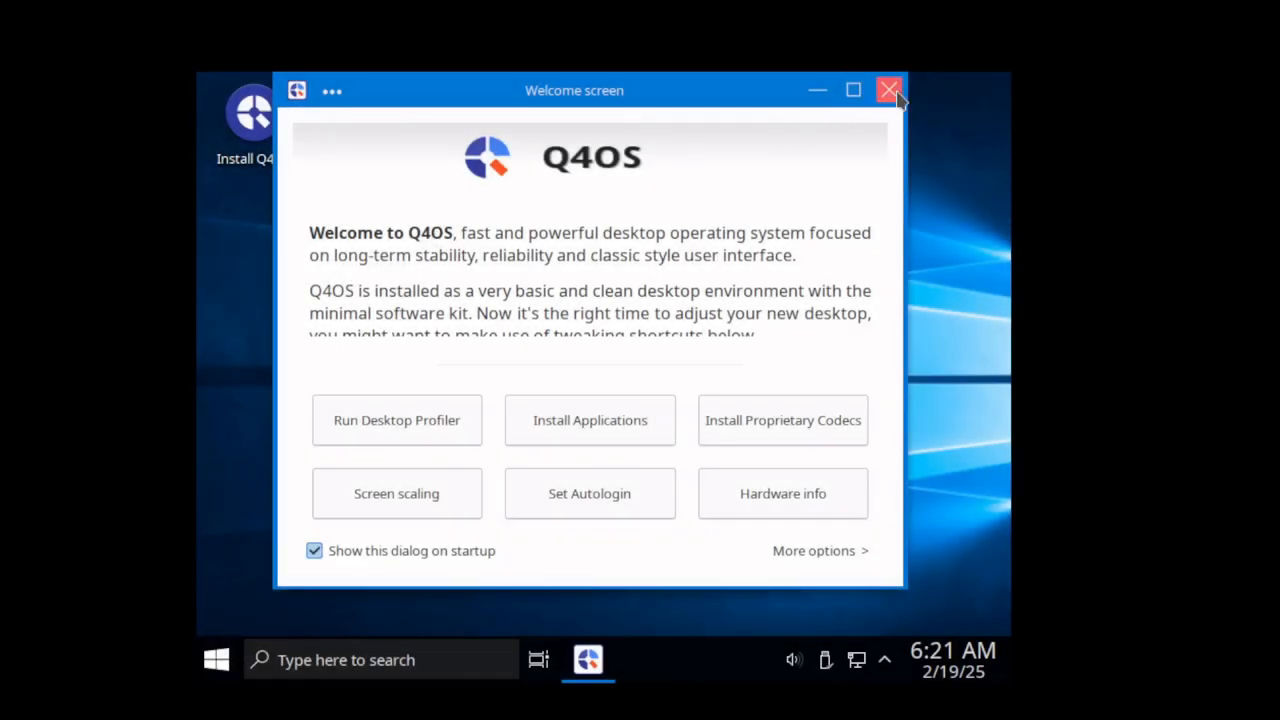
# - Close the Welcome screen, center the Install Q4OS icon, and relaunch the installer
pyautogui.click(889, 89)
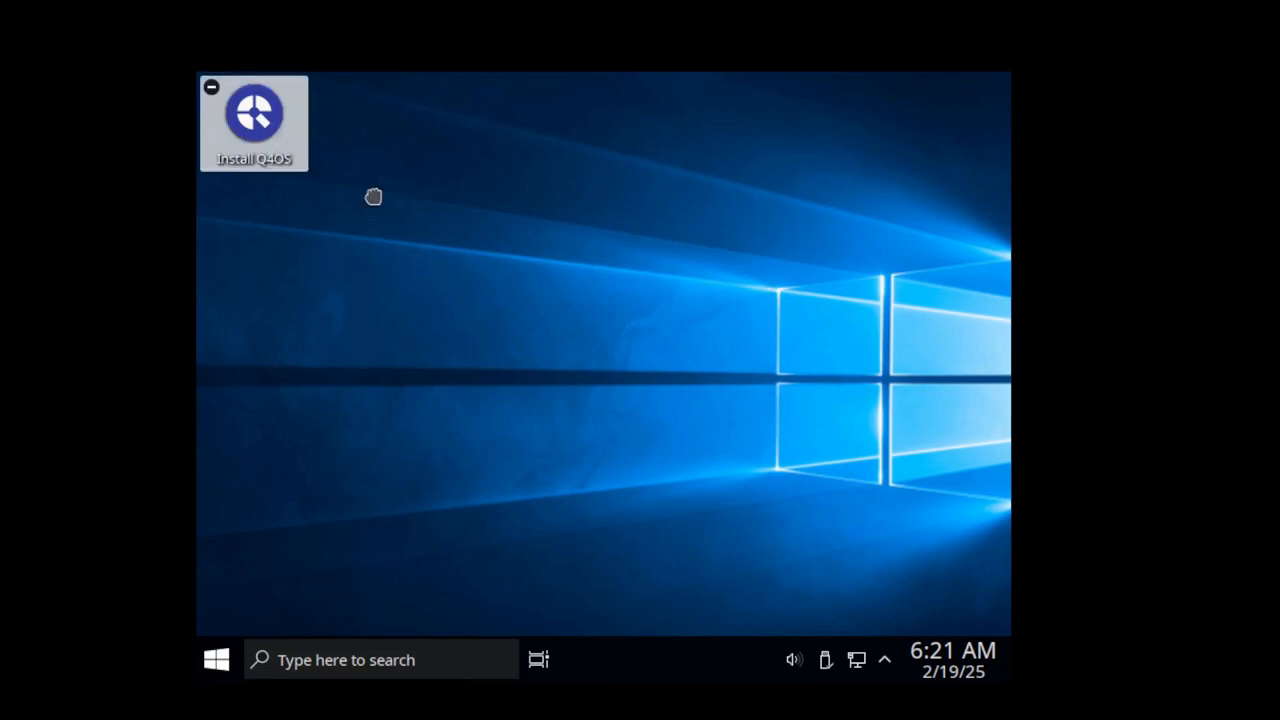
pyautogui.moveTo(255, 113); pyautogui.dragTo(485, 250)
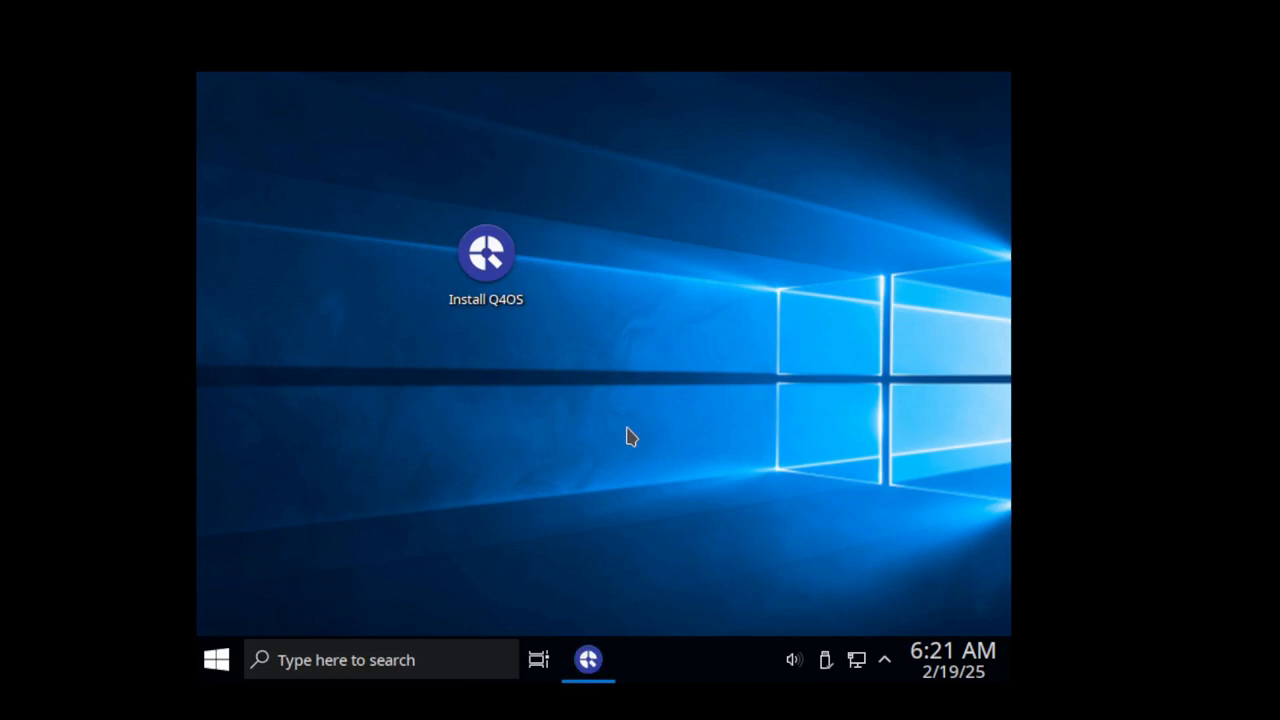
pyautogui.doubleClick(486, 253)
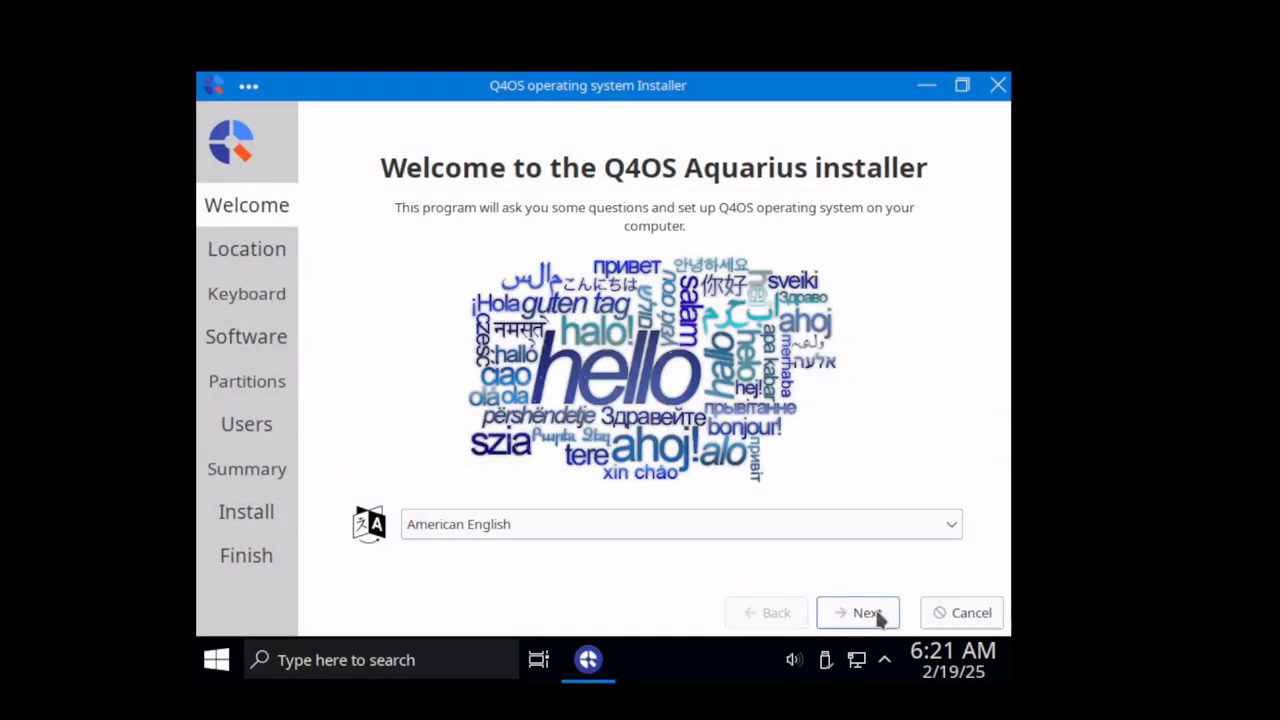
# - Keep American English, New York and English (US), choose Q4OS Live, reach Users
pyautogui.click(858, 612)
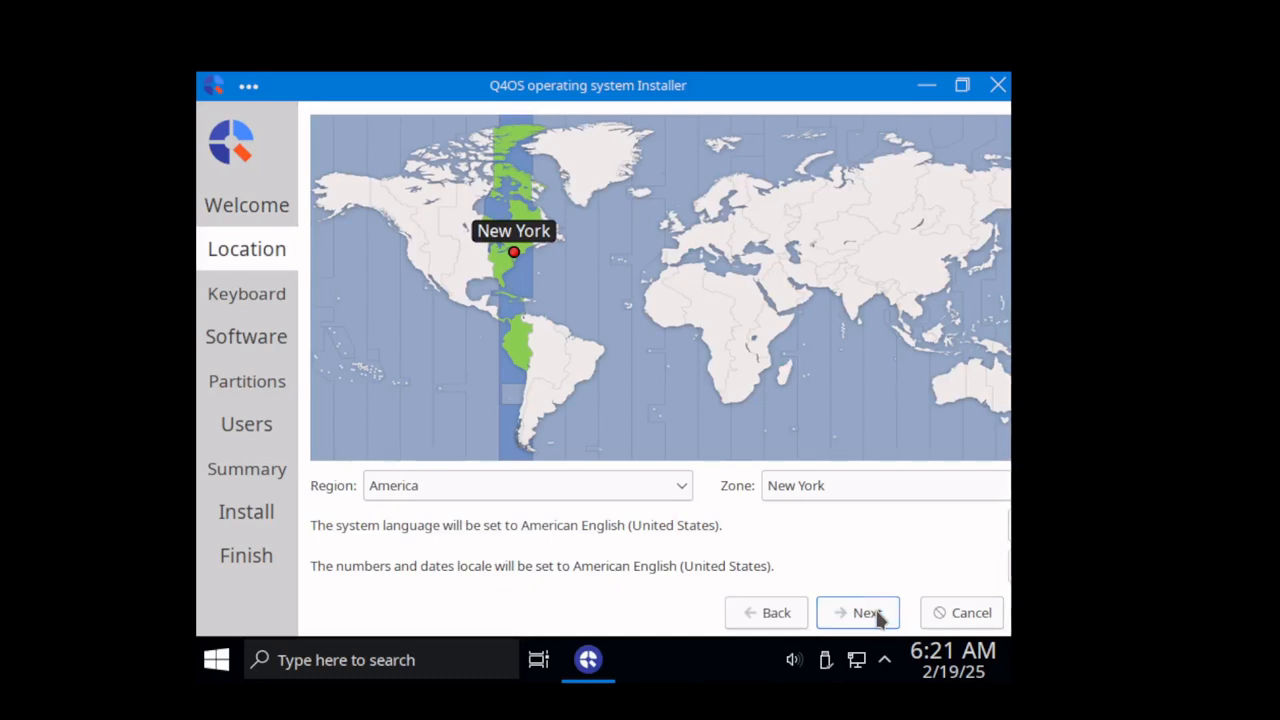
pyautogui.click(858, 612)
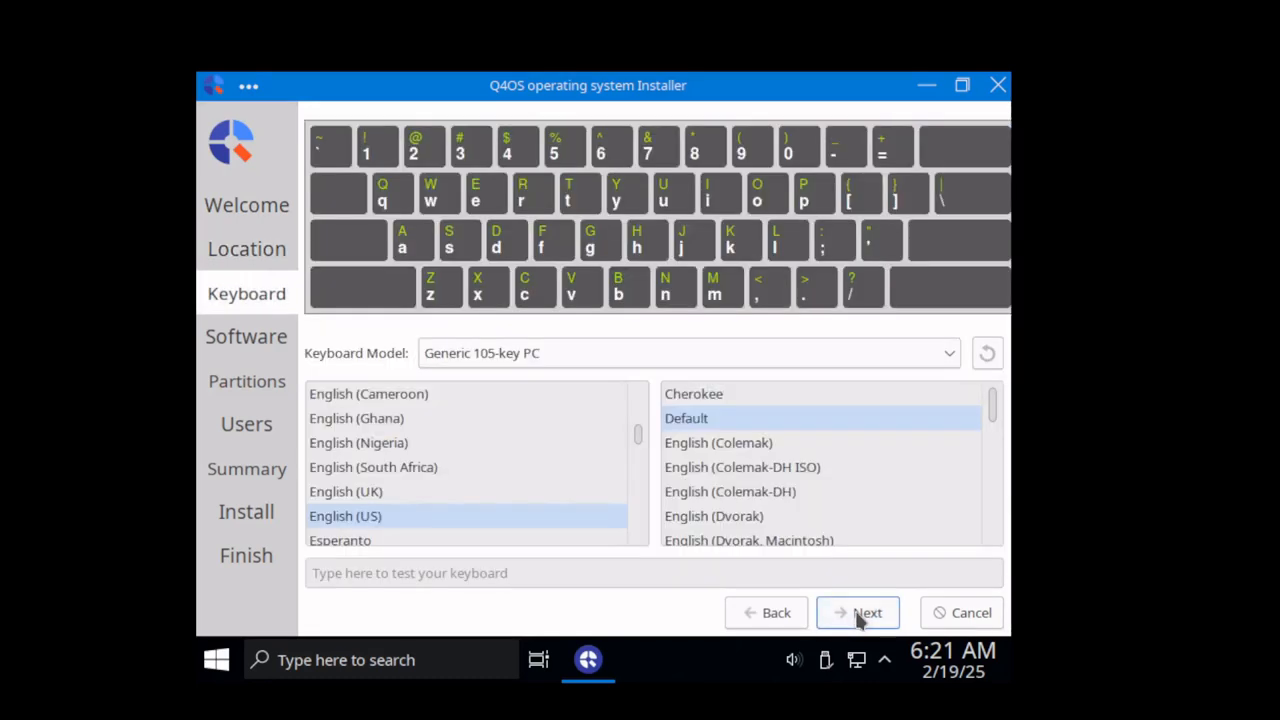
pyautogui.click(866, 612)
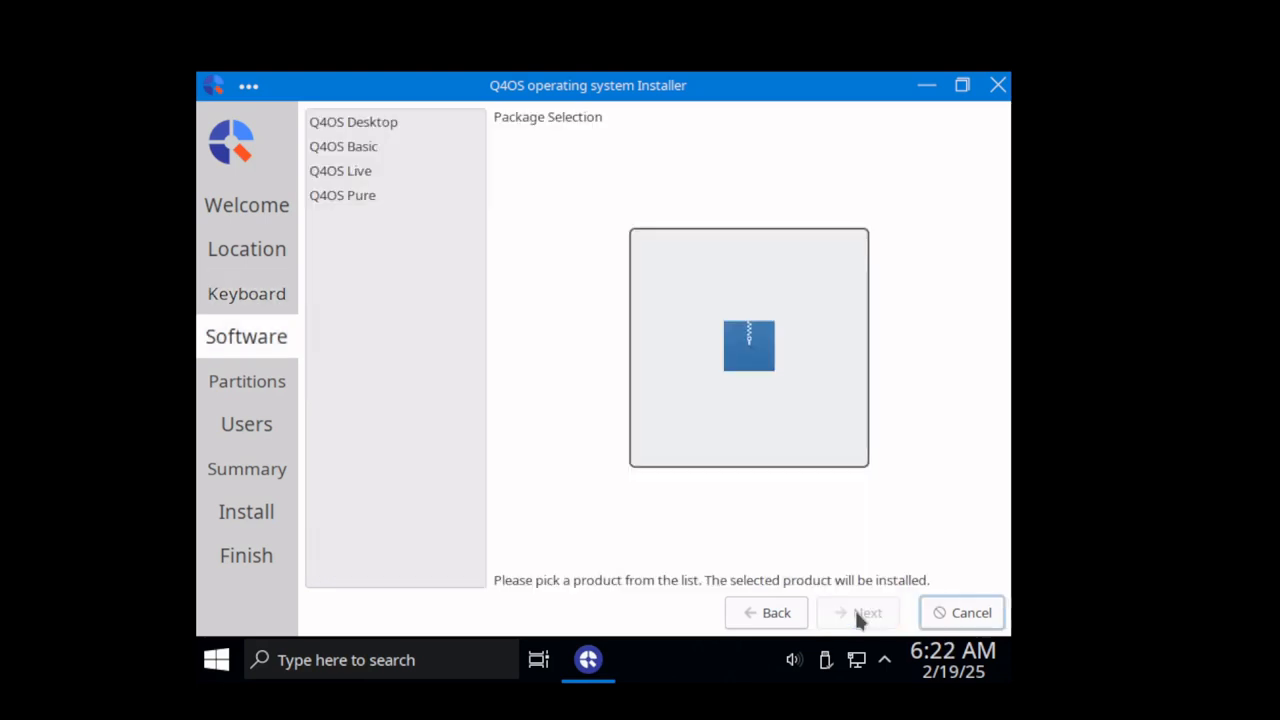
pyautogui.click(340, 170)
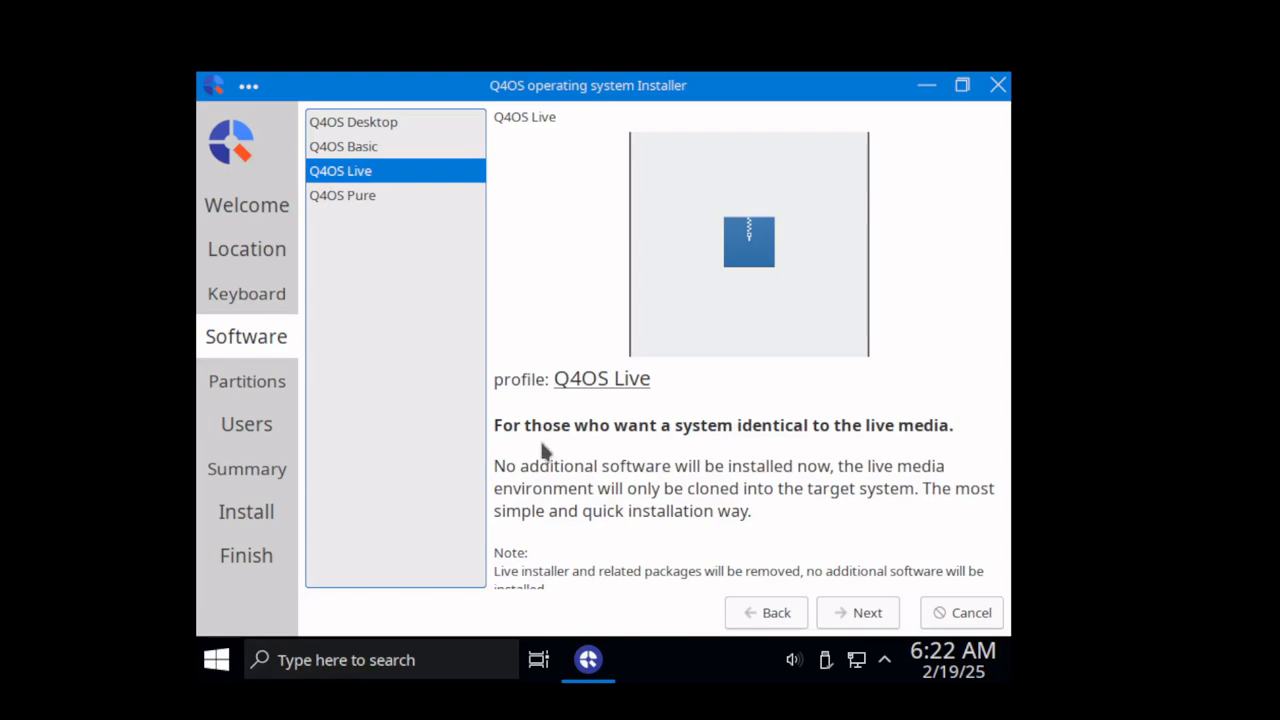
pyautogui.moveTo(952, 448)
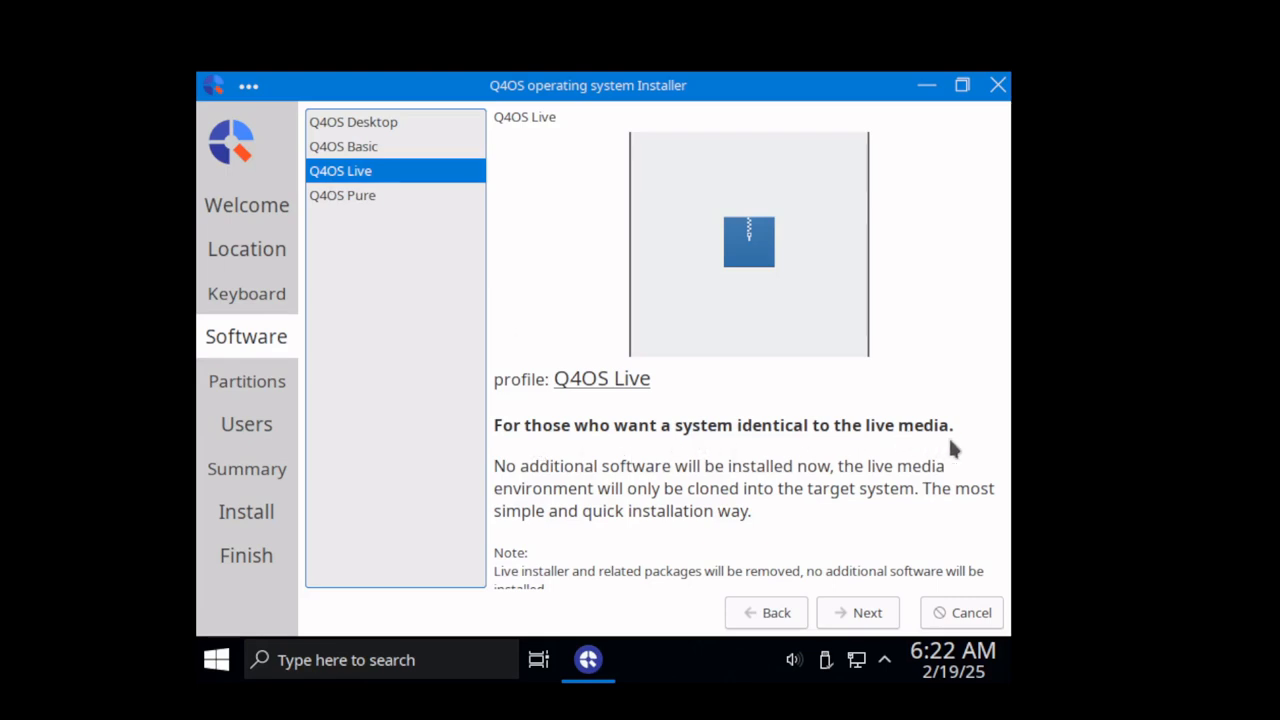
pyautogui.click(867, 612)
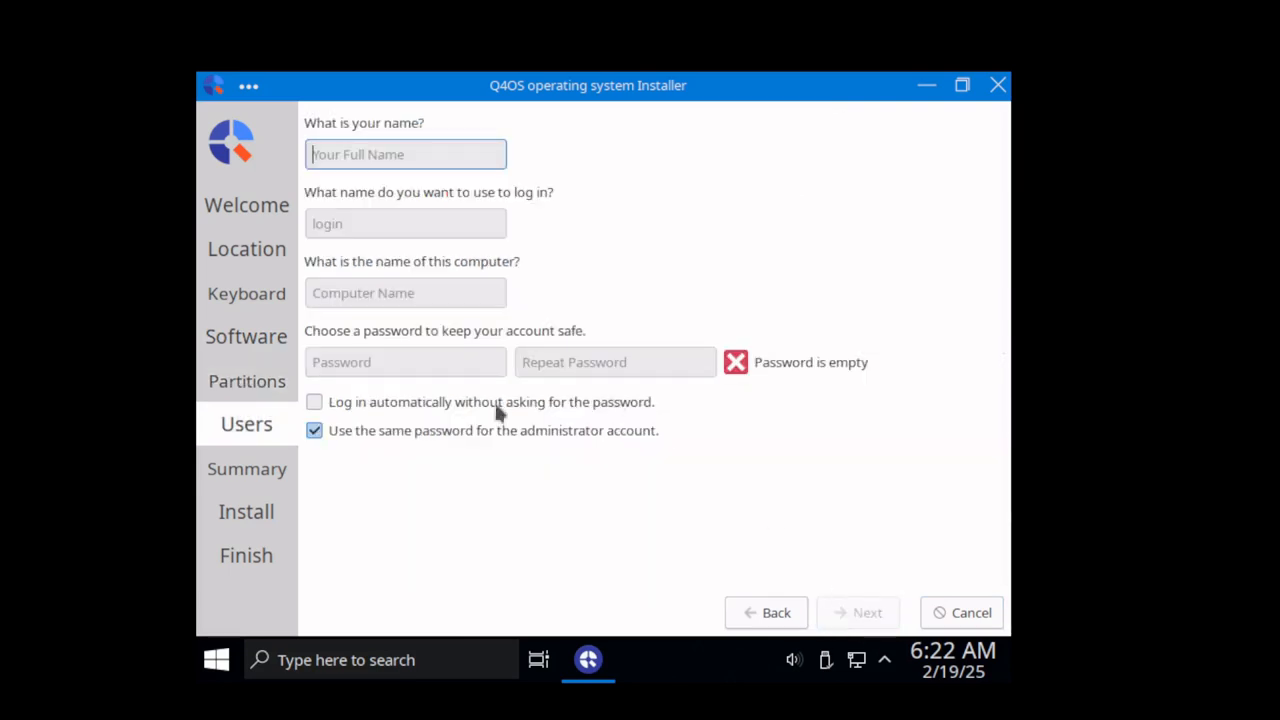
pyautogui.moveTo(502, 478)
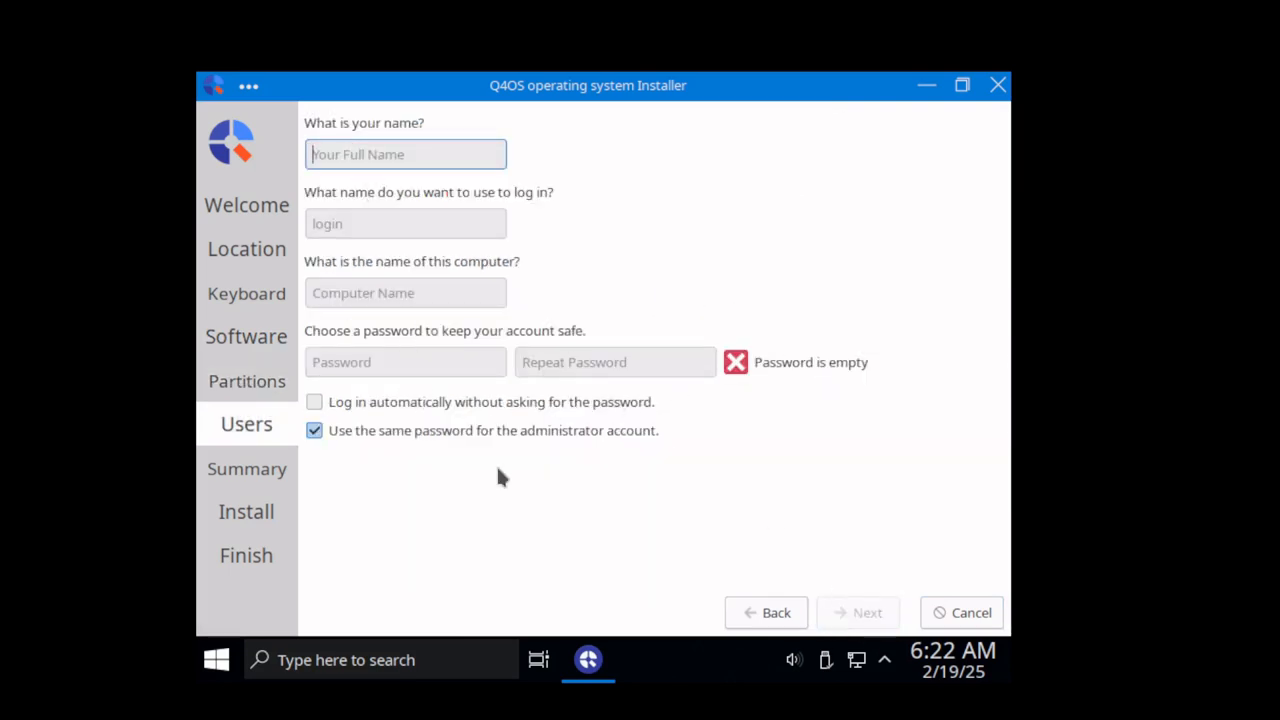
pyautogui.moveTo(240, 547)
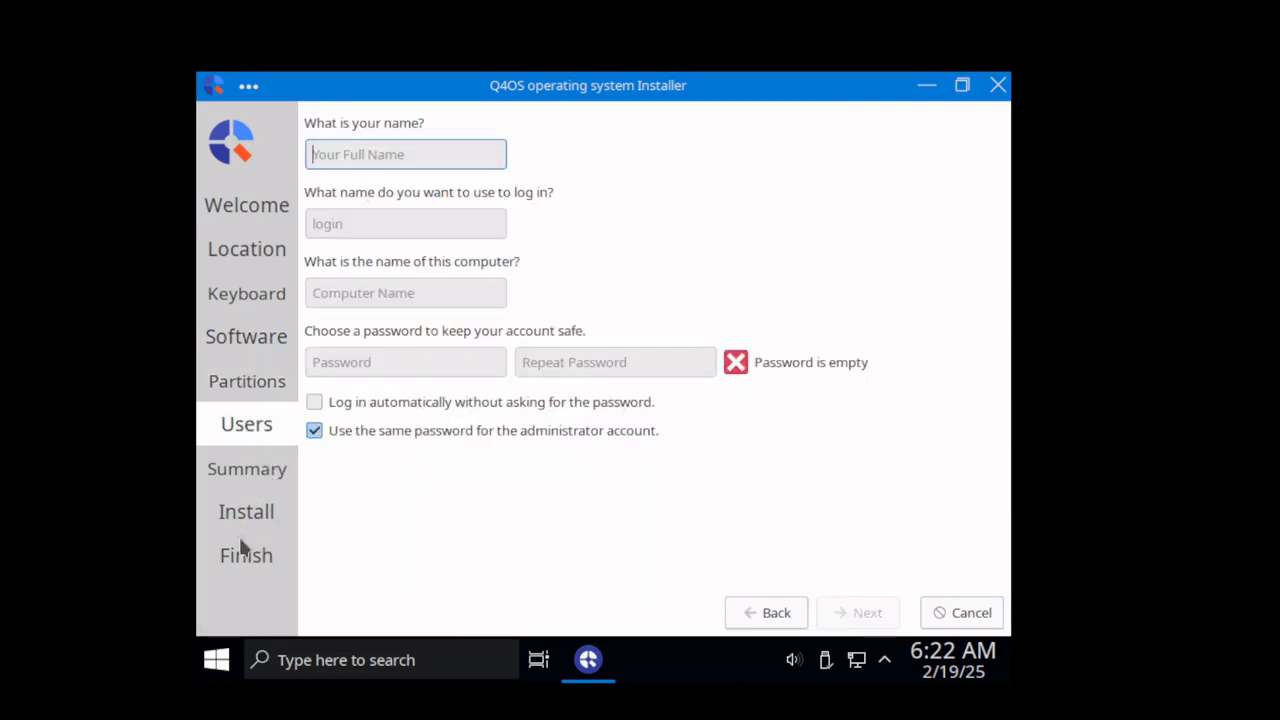
pyautogui.moveTo(260, 517)
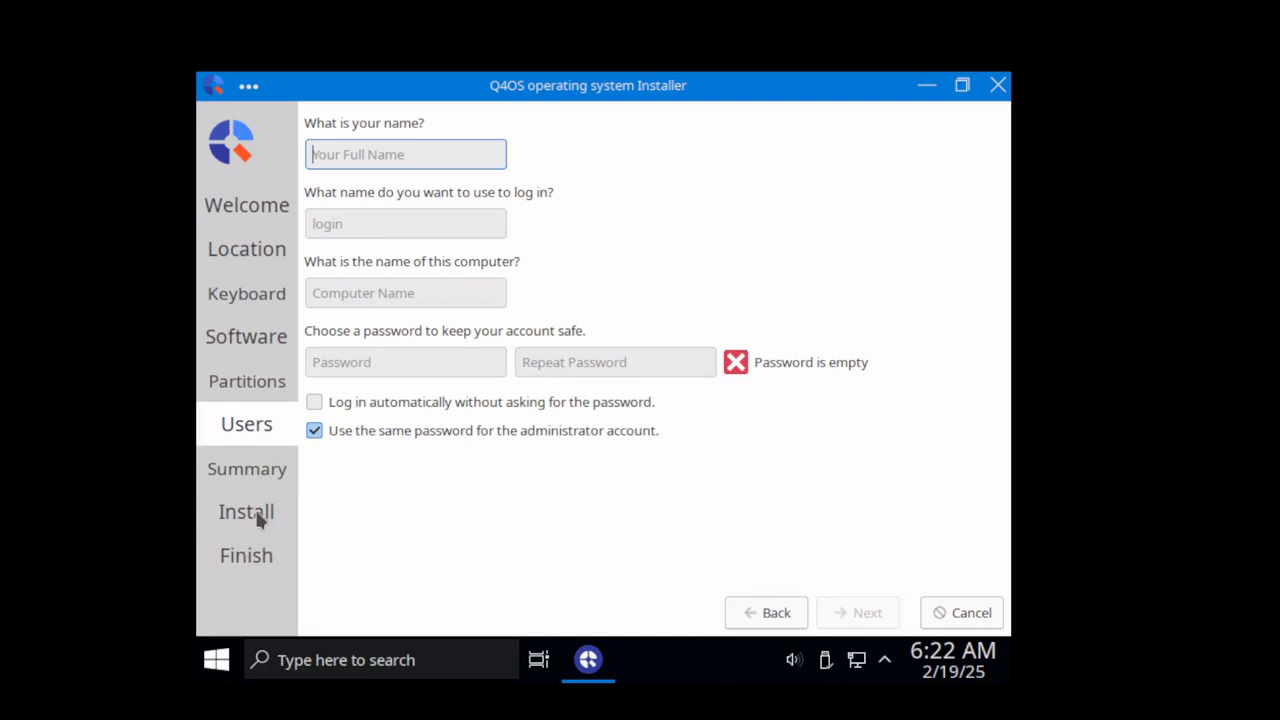
pyautogui.moveTo(220, 482)
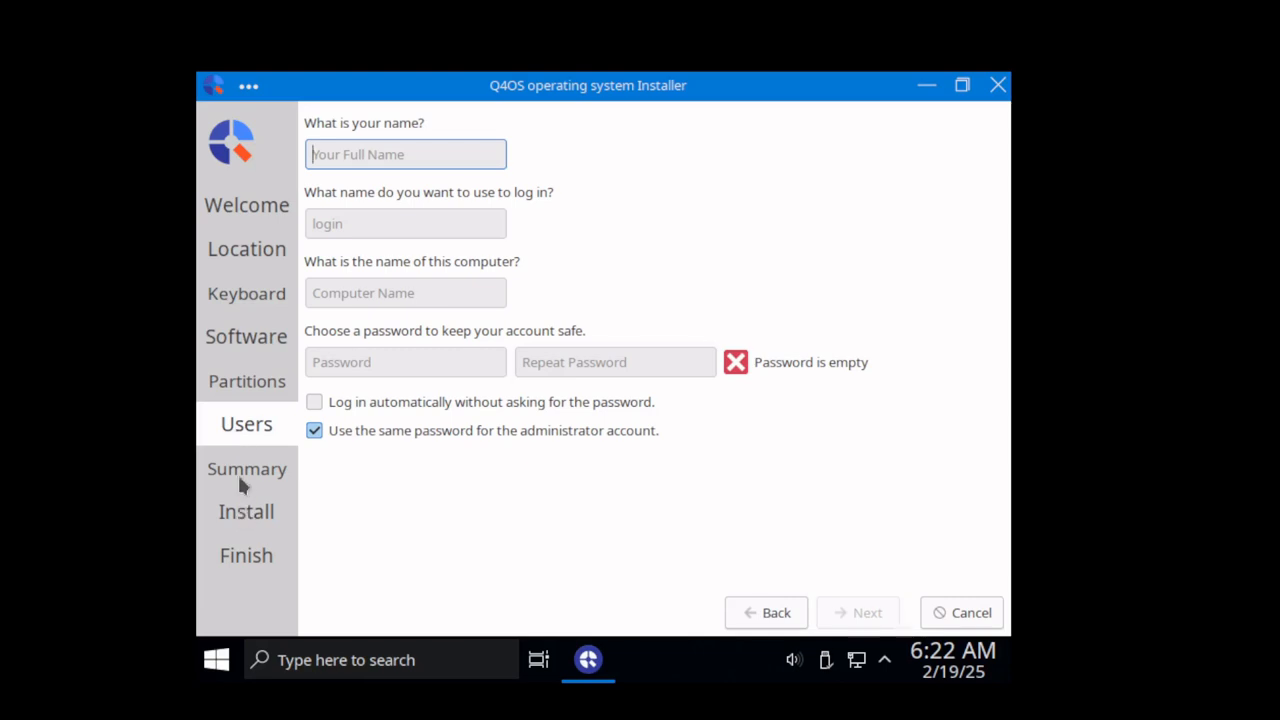
pyautogui.moveTo(498, 494)
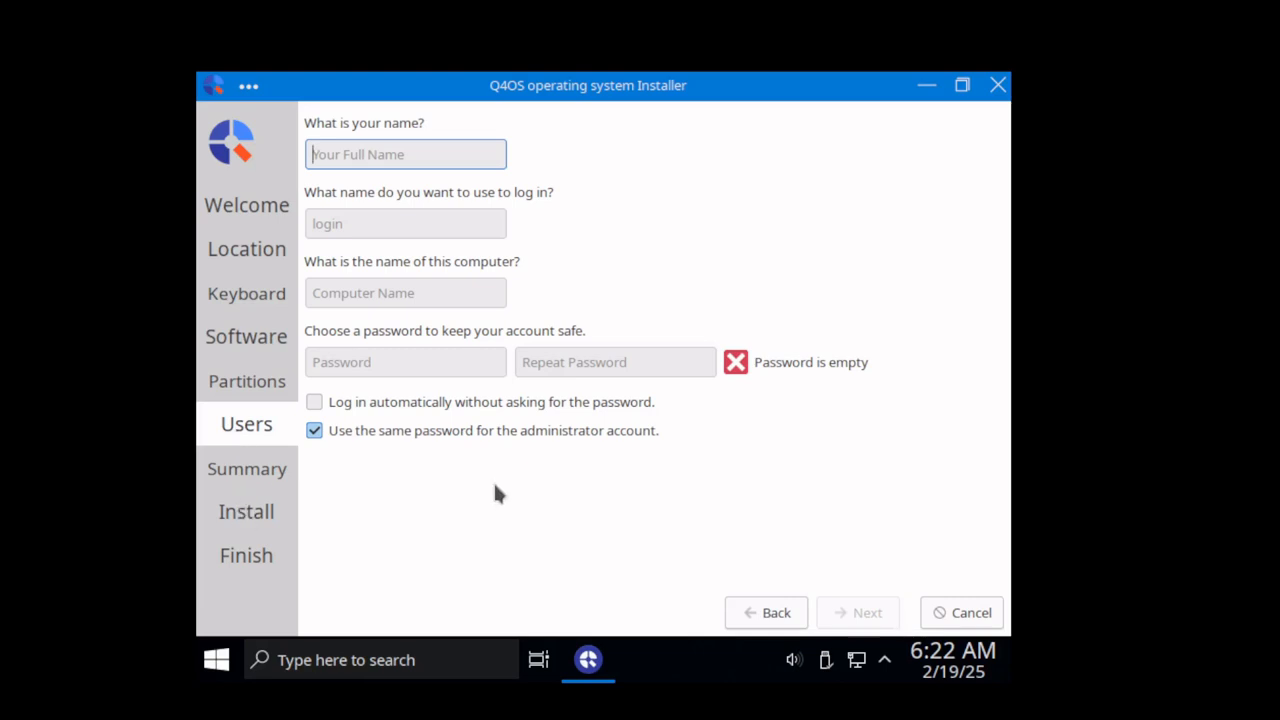
pyautogui.moveTo(717, 491)
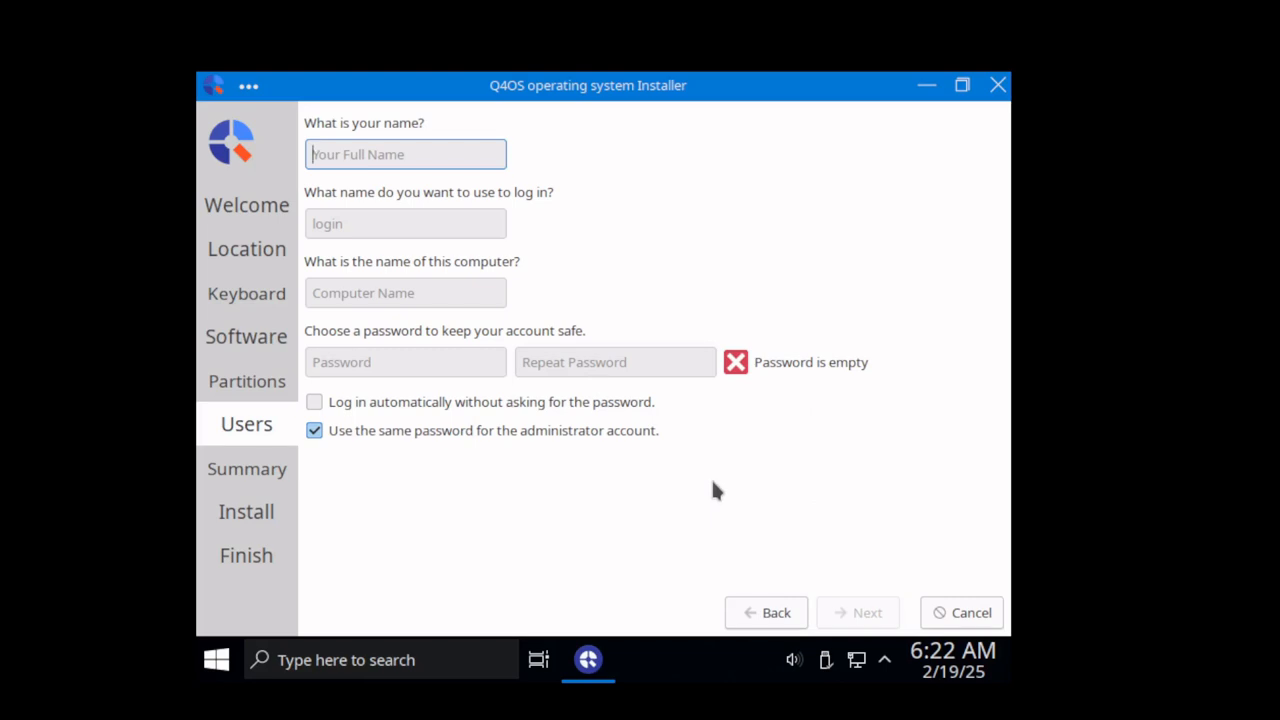
pyautogui.moveTo(730, 490)
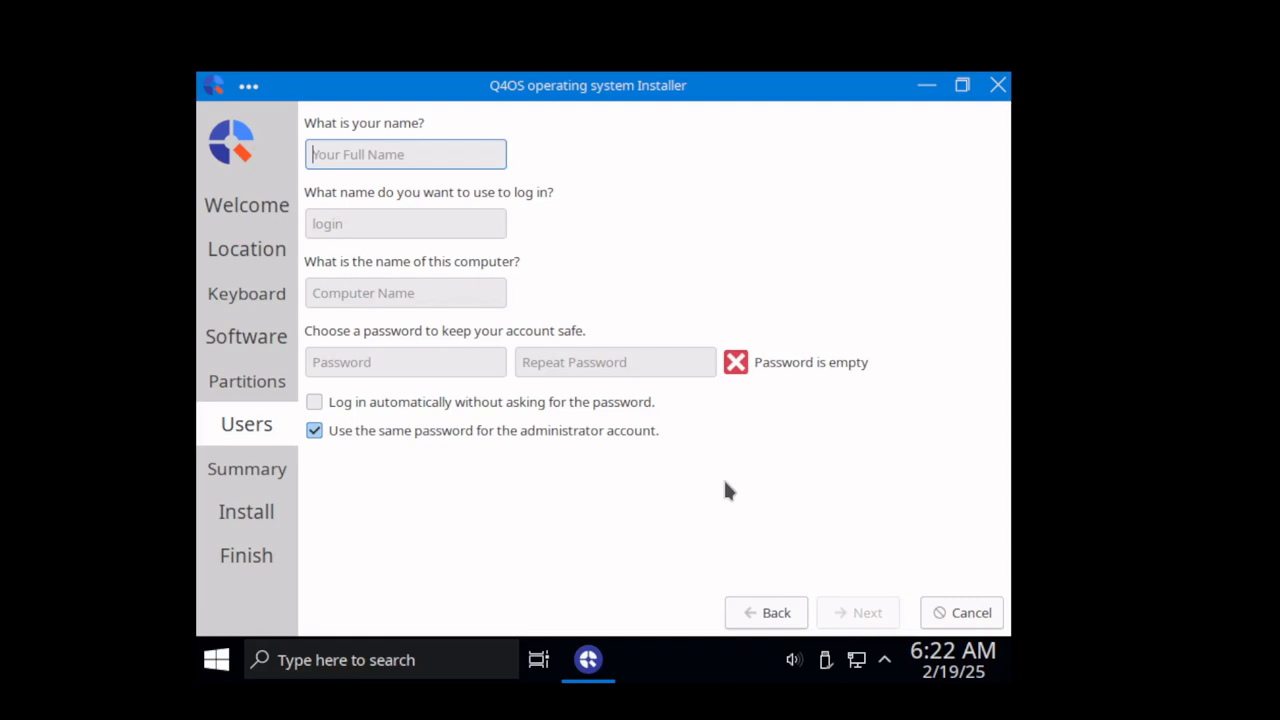
pyautogui.moveTo(740, 476)
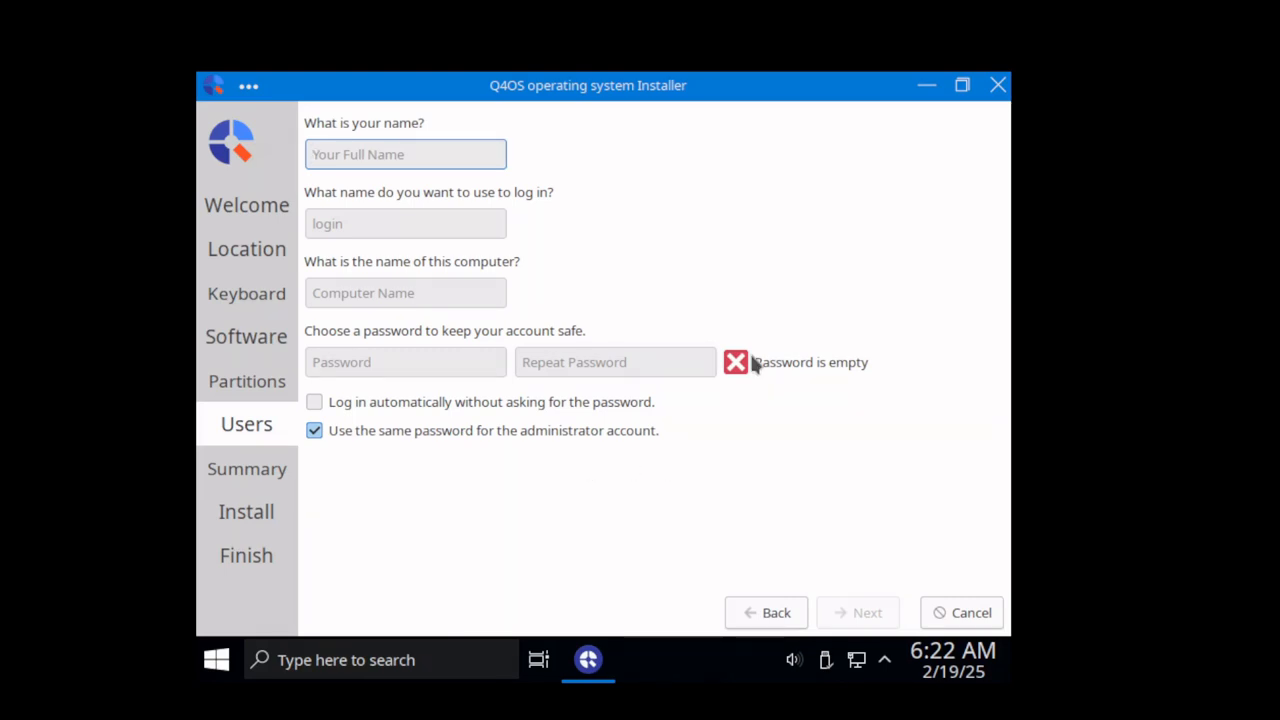
# - Cancel the installation and confirm Yes in the 'Cancel installation?' dialog
pyautogui.click(972, 613)
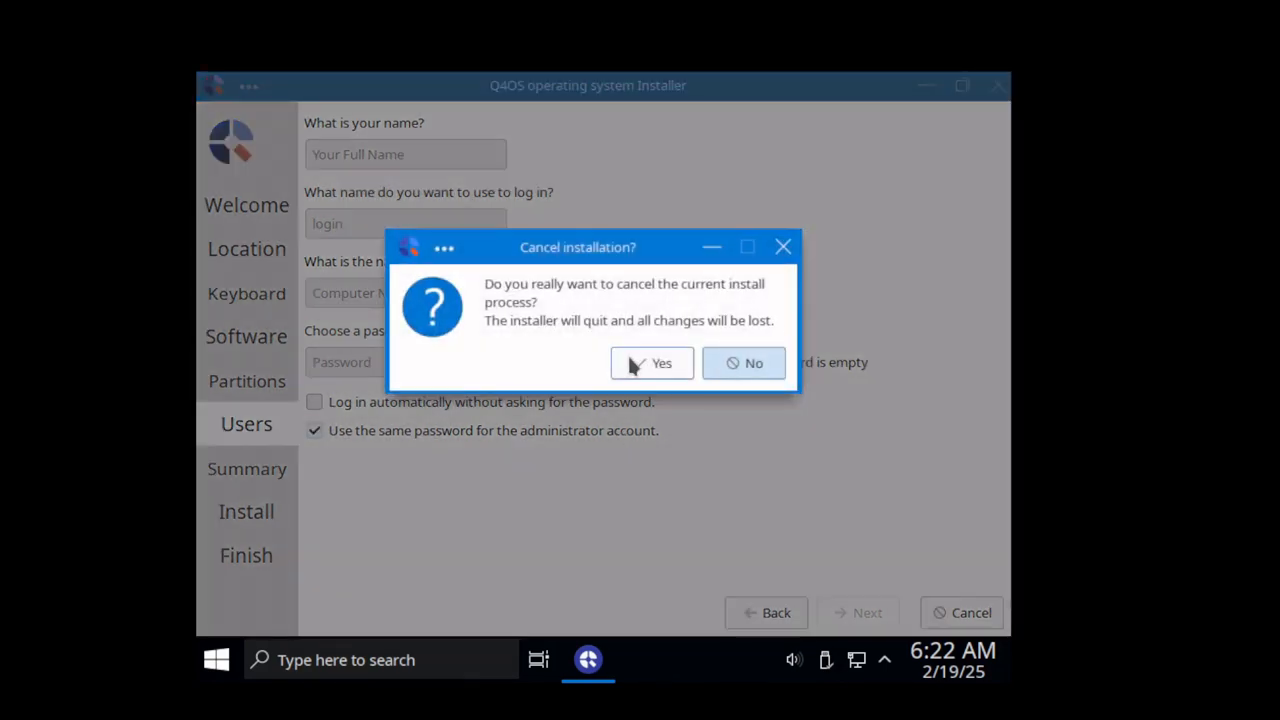
pyautogui.click(660, 363)
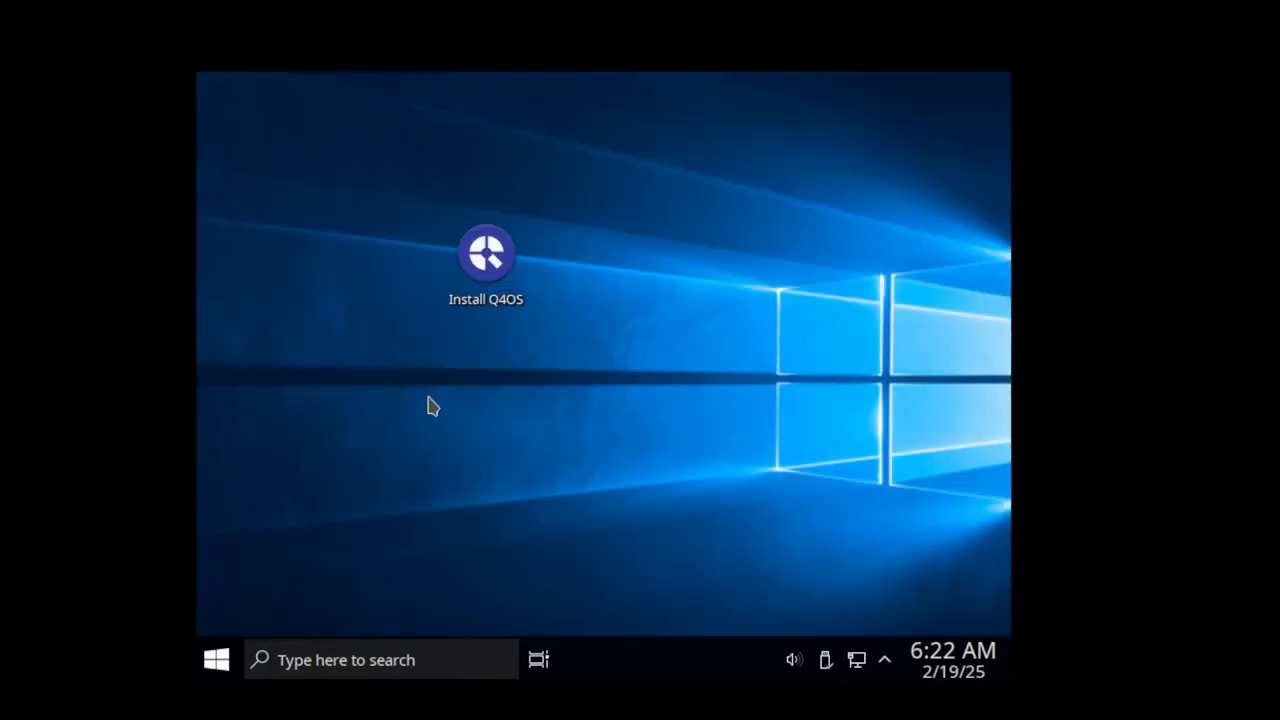
pyautogui.moveTo(765, 480)
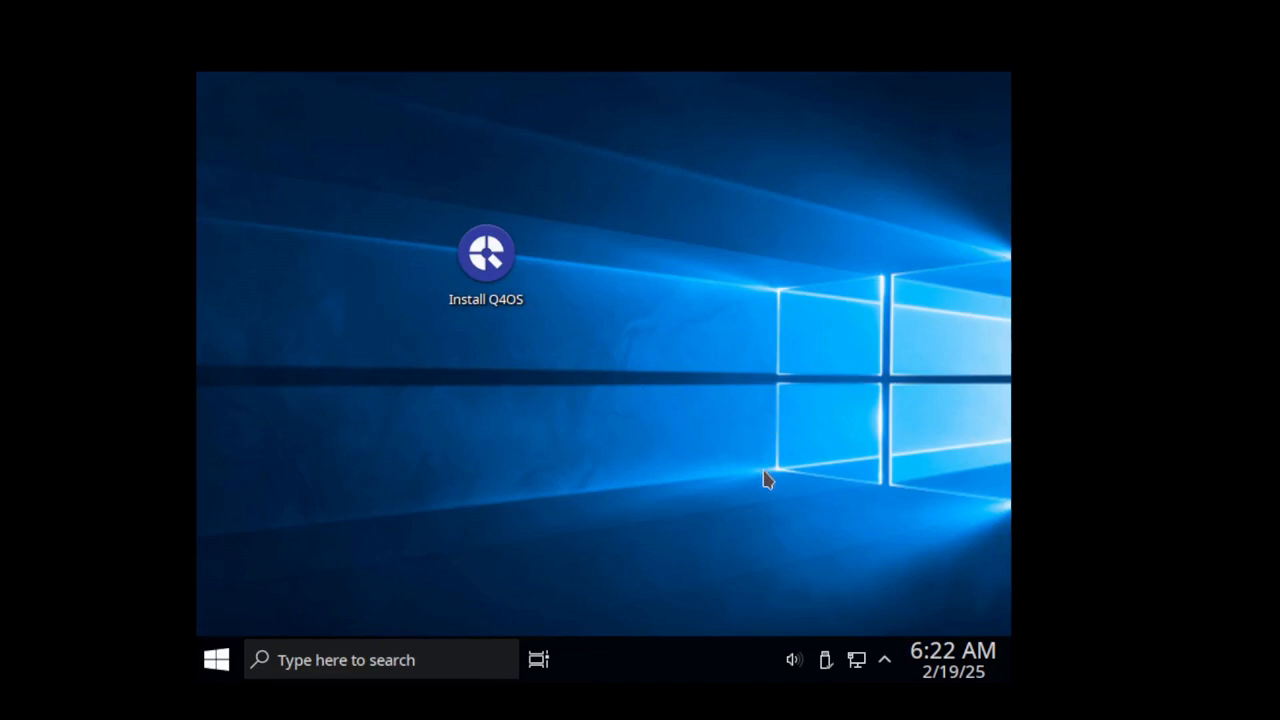
pyautogui.moveTo(565, 450)
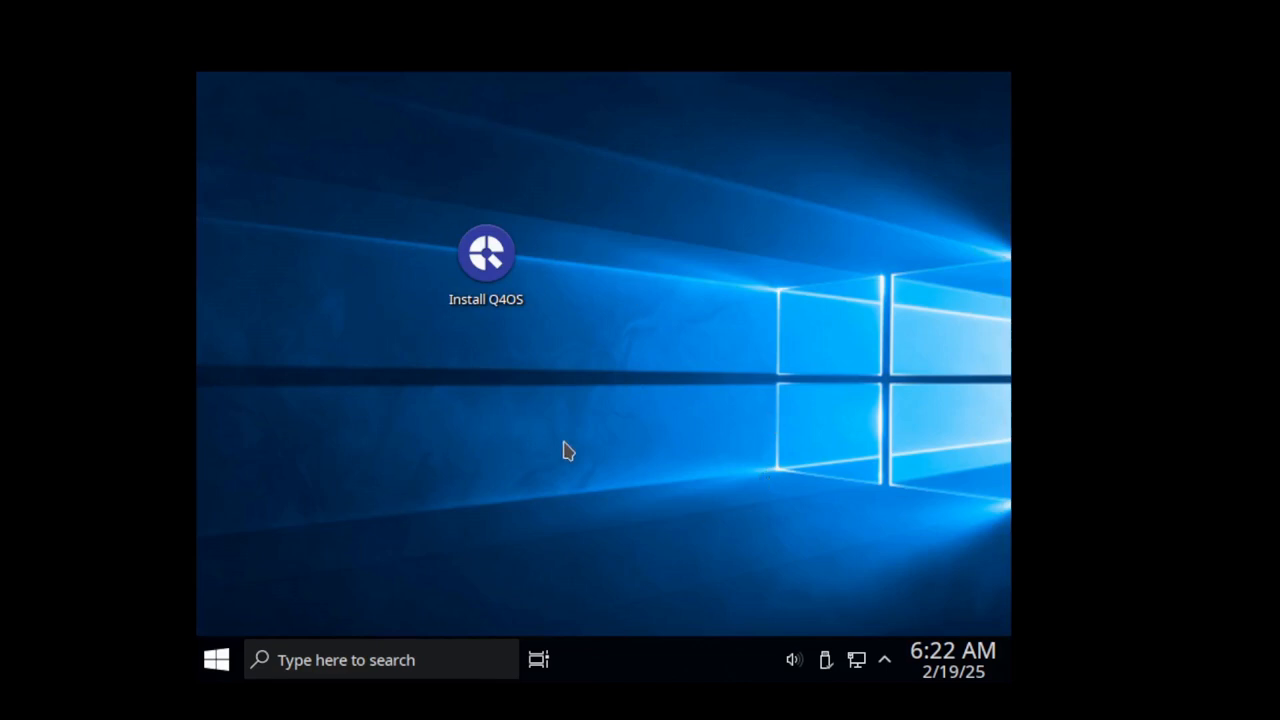